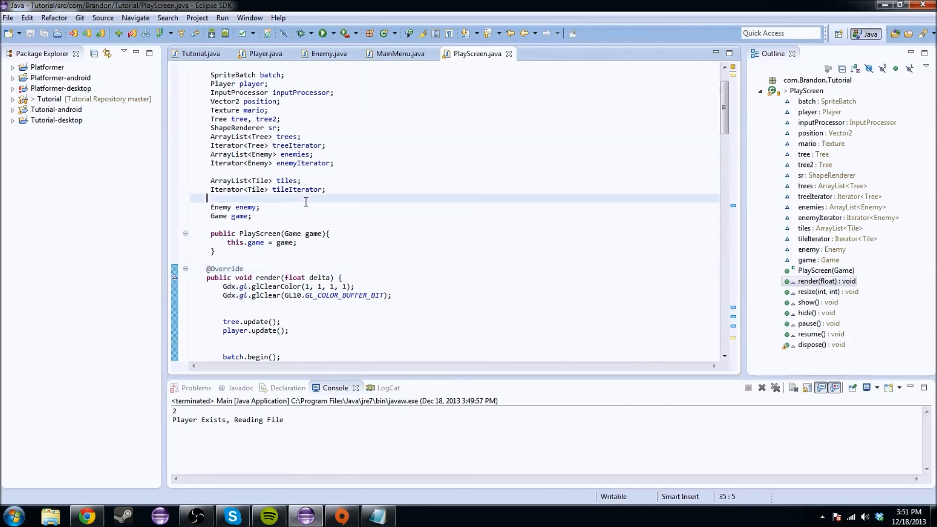
# Test-run the Main desktop configuration from its title screen, then close the game.
pyautogui.click(327, 189)
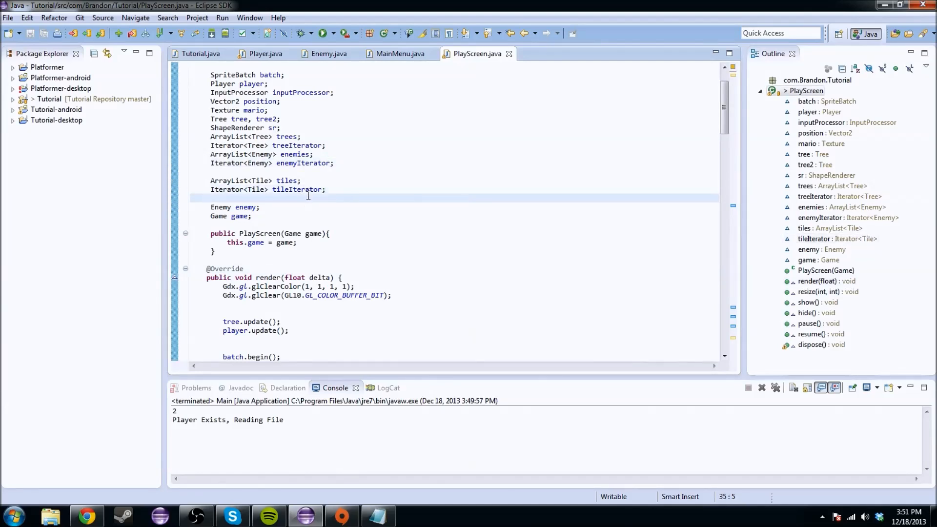
pyautogui.click(330, 33)
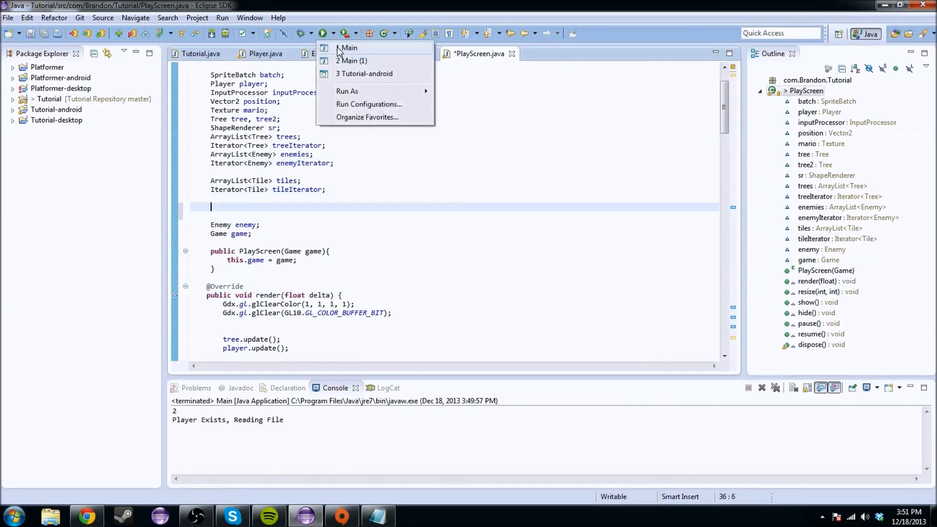
pyautogui.click(348, 47)
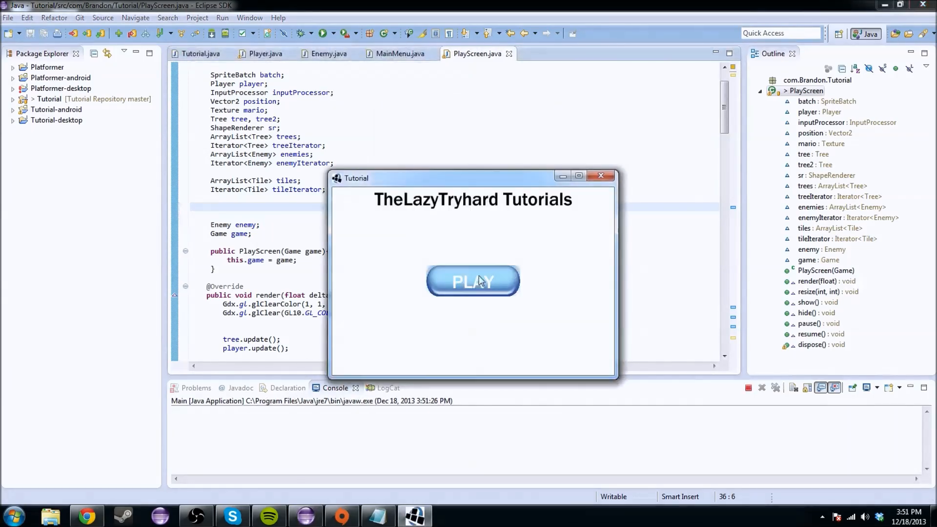
pyautogui.click(472, 282)
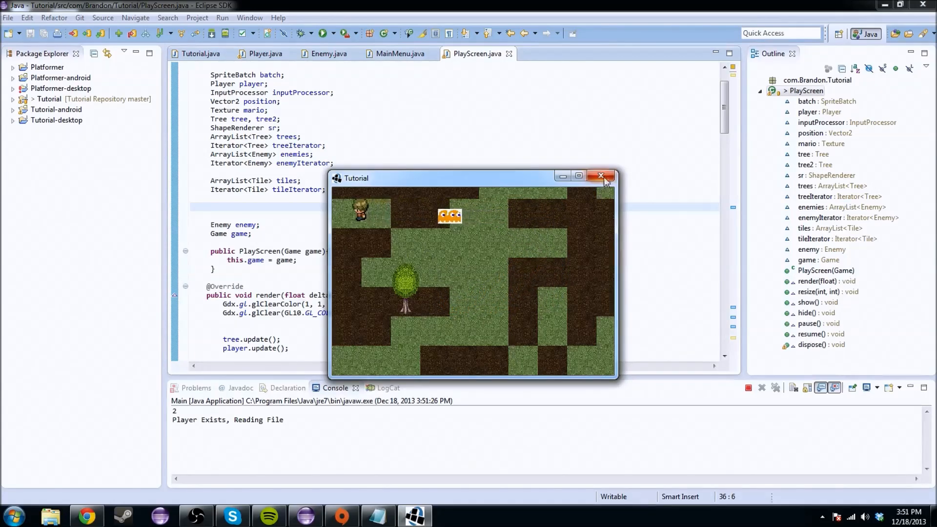
pyautogui.click(601, 175)
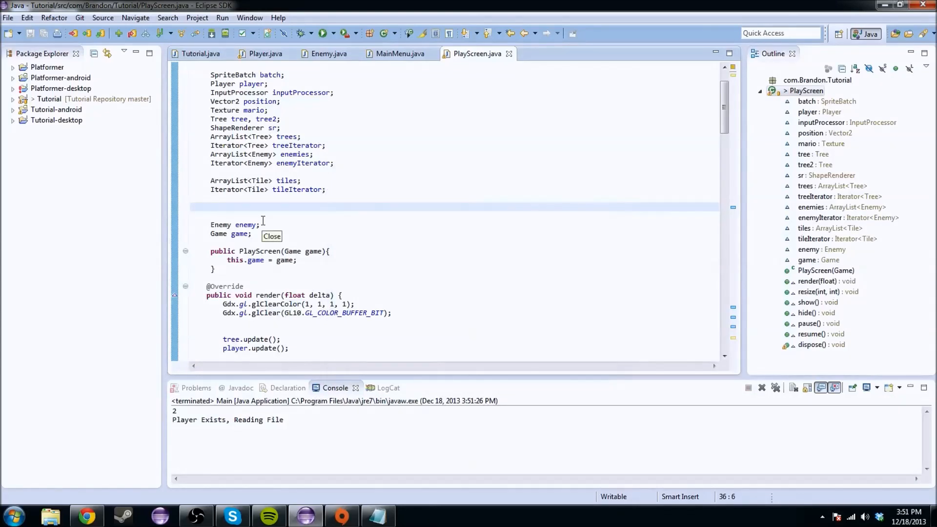
# Declare OrthographicCamera cam and create it in show() with Gdx.graphics width and height, then save.
pyautogui.write('OrthographicCamera')
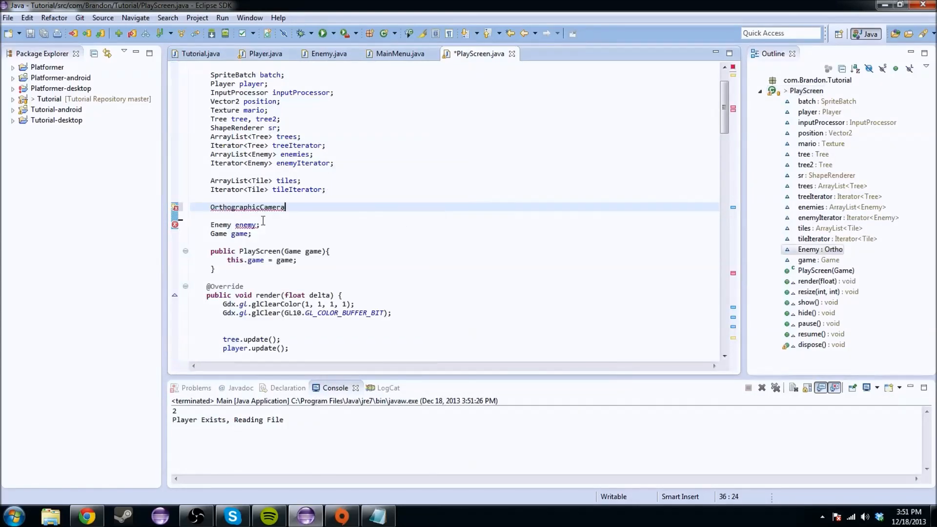
pyautogui.write('cam;')
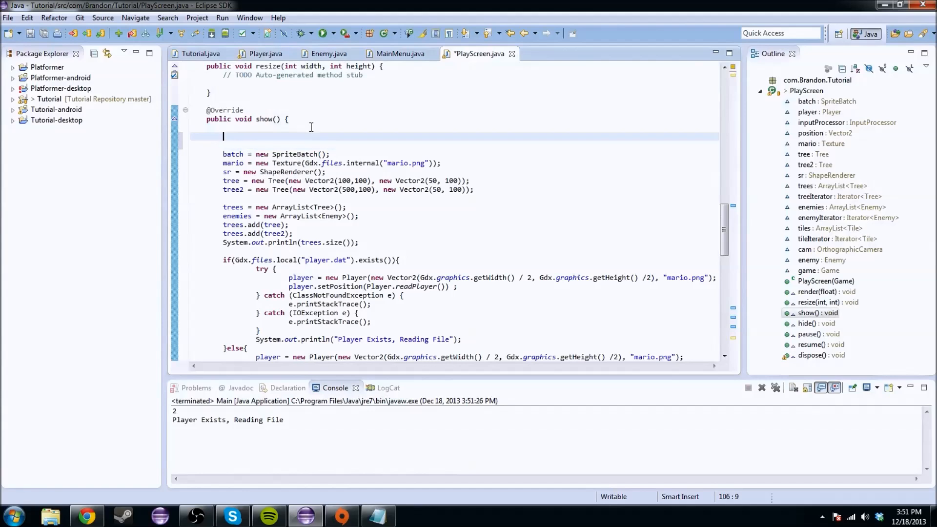
pyautogui.write('cam')
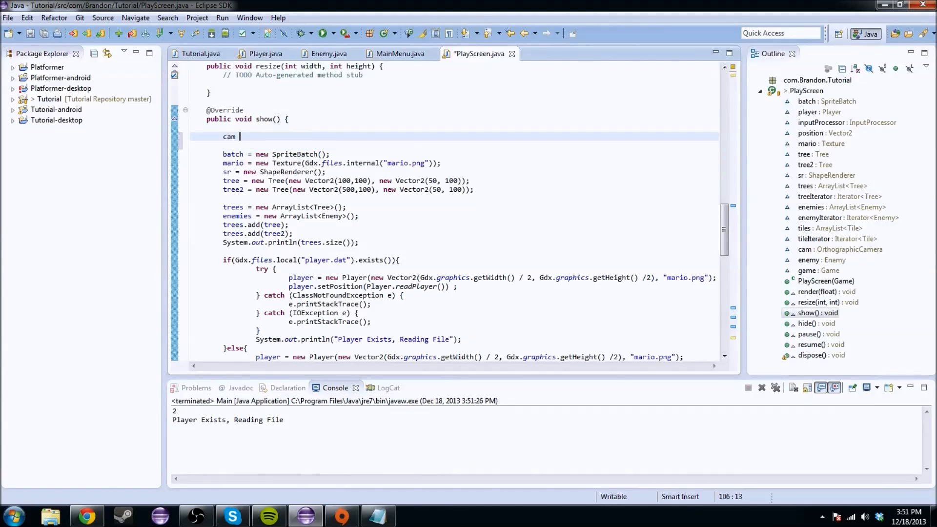
pyautogui.write('= Ortho')
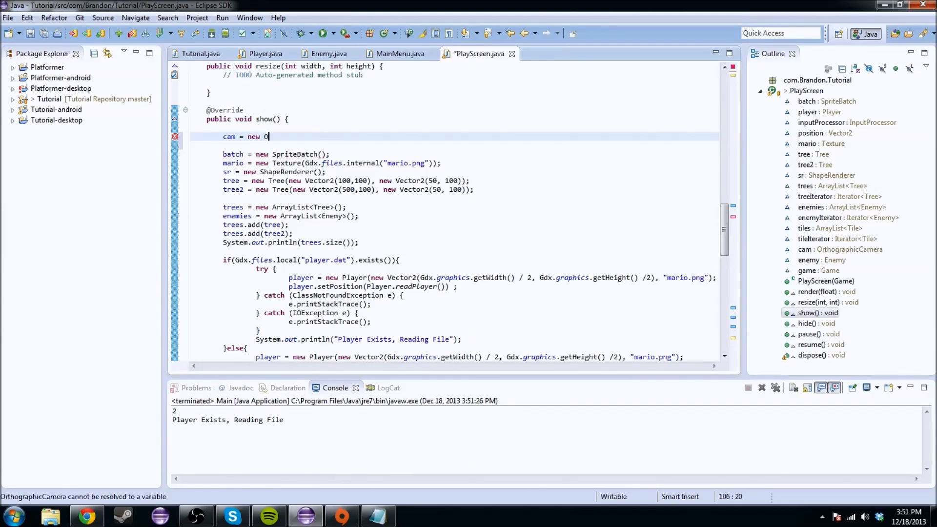
pyautogui.write('rthographicCamera(')
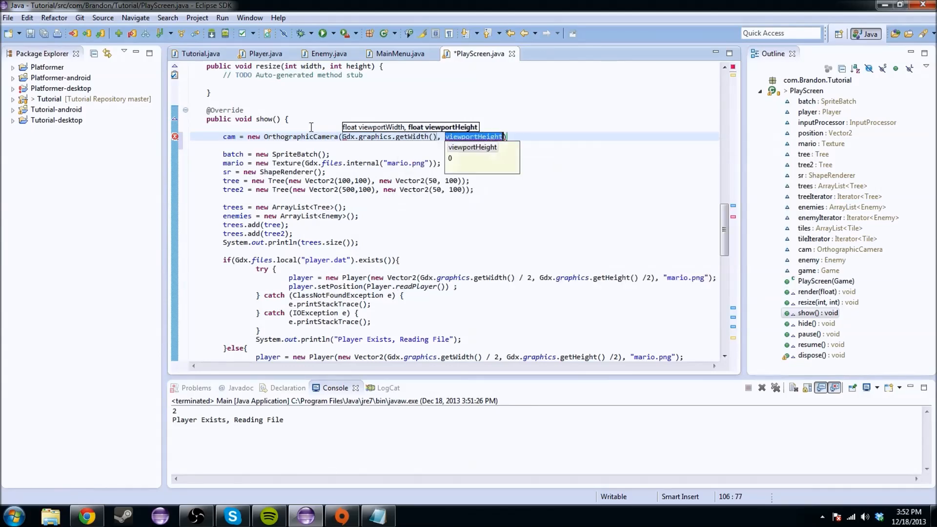
pyautogui.write('Gdx.graphics.g')
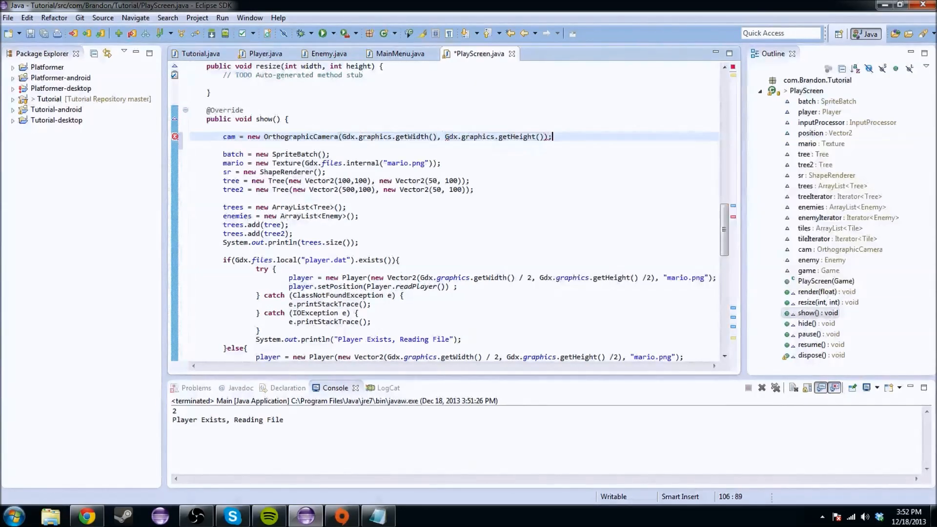
pyautogui.press('ctrl+s')
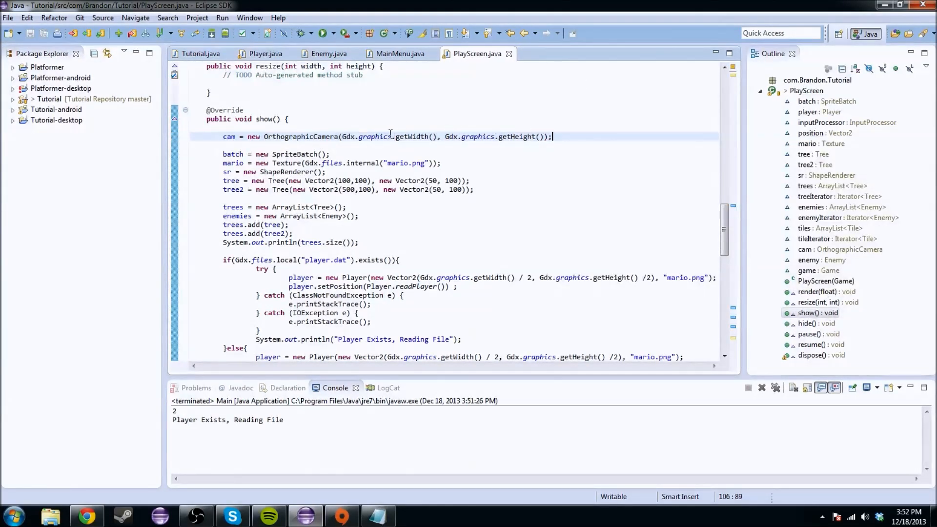
pyautogui.doubleClick(385, 136)
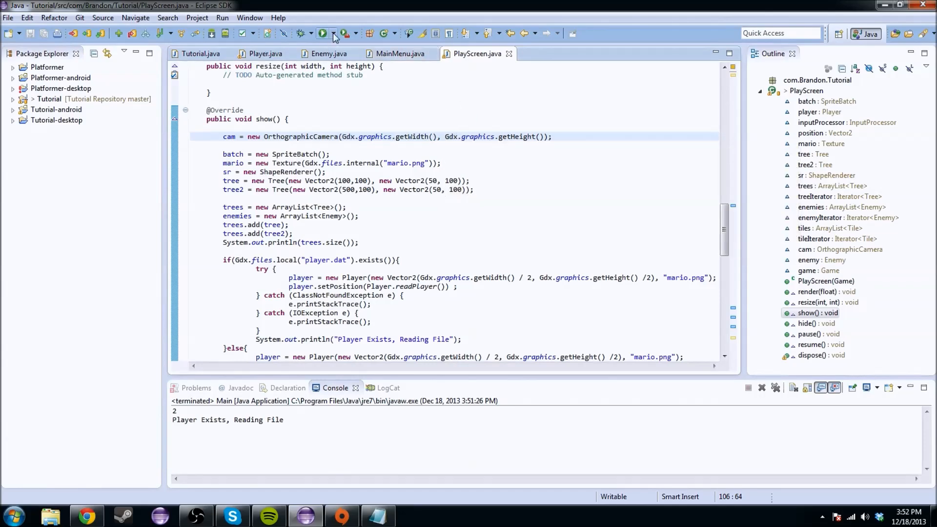
# Run the game again with the camera, press PLAY to view the tile map, then close it.
pyautogui.click(322, 33)
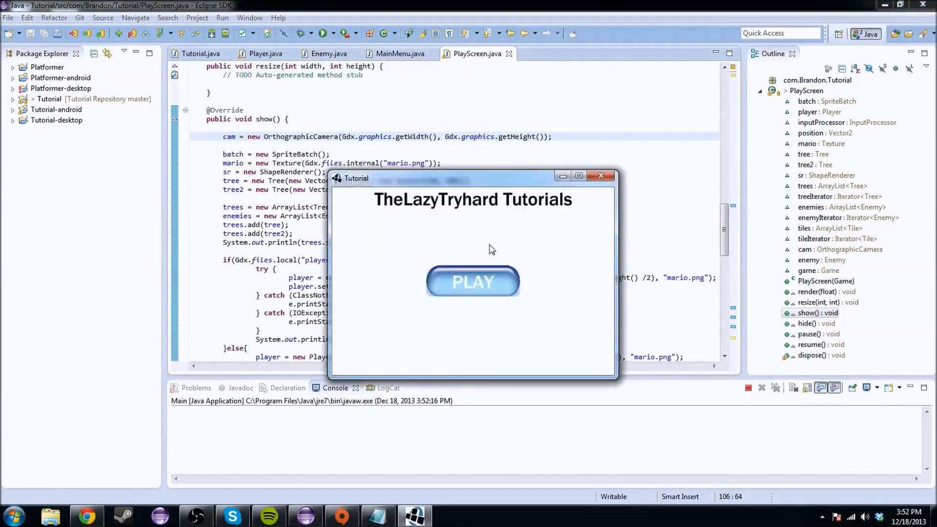
pyautogui.click(472, 281)
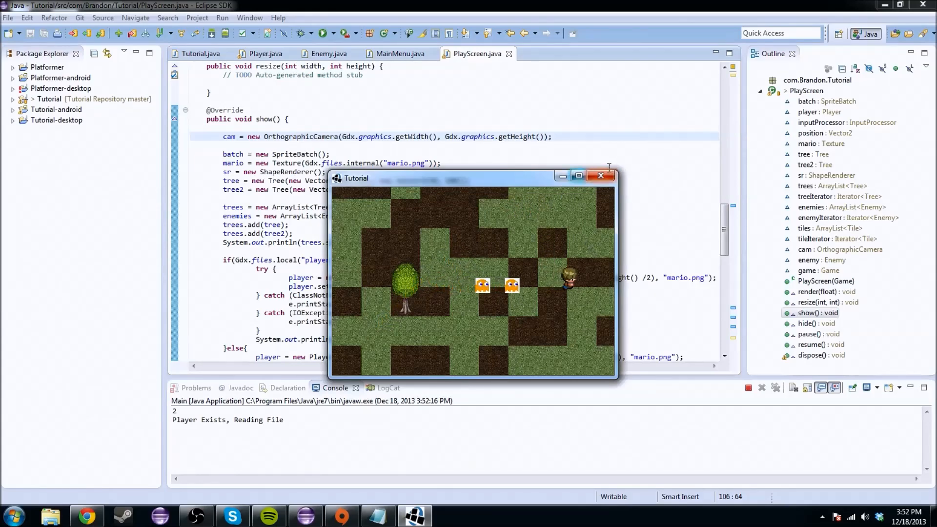
pyautogui.click(601, 175)
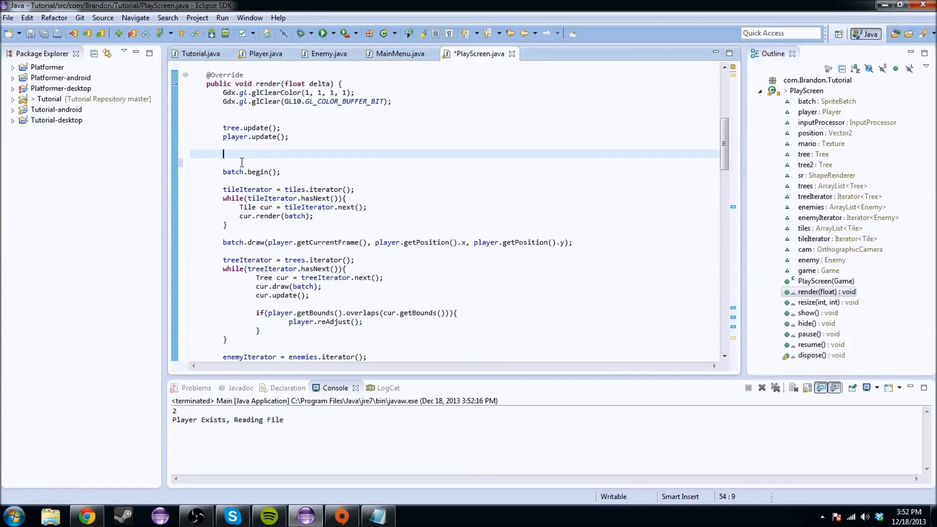
# Centre cam on the player's x and y position, set the batch projection to cam.combined, and save.
pyautogui.write('cam.')
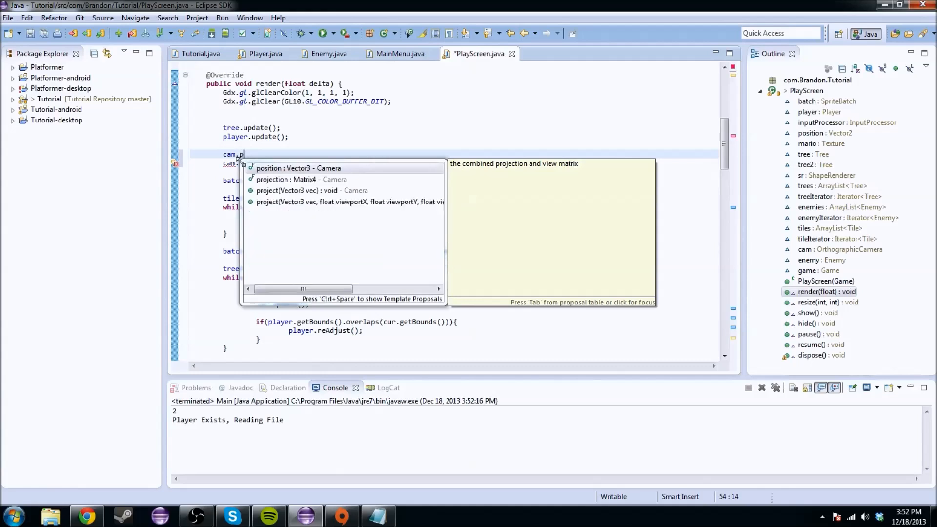
pyautogui.write('position.')
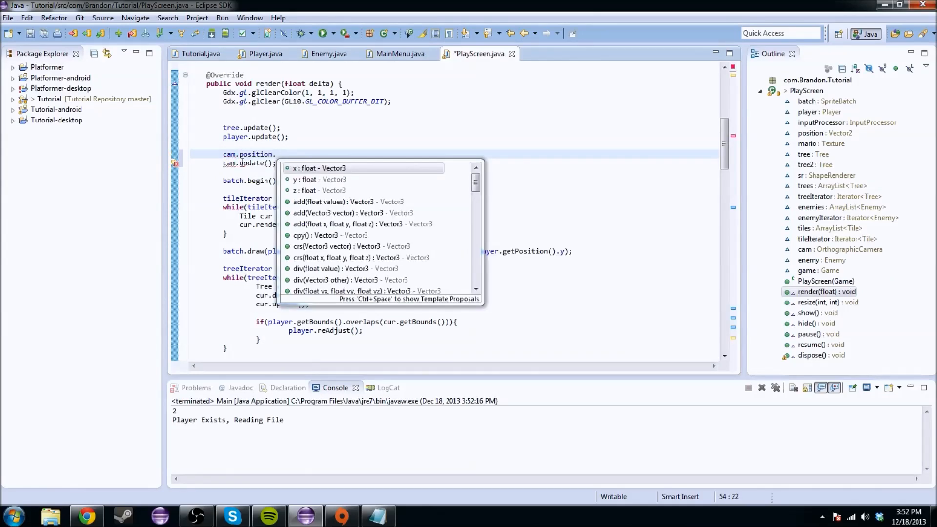
pyautogui.write('set(x, y, z')
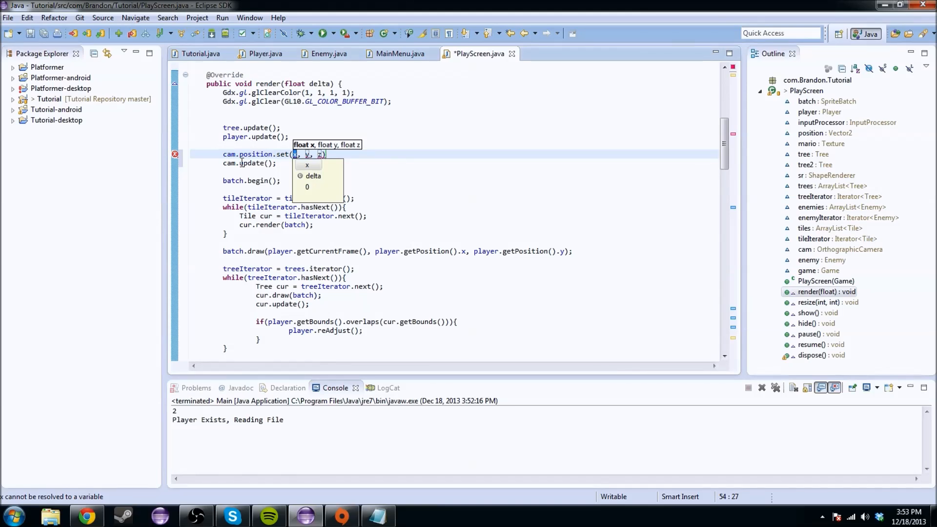
pyautogui.write('player.getPosition().')
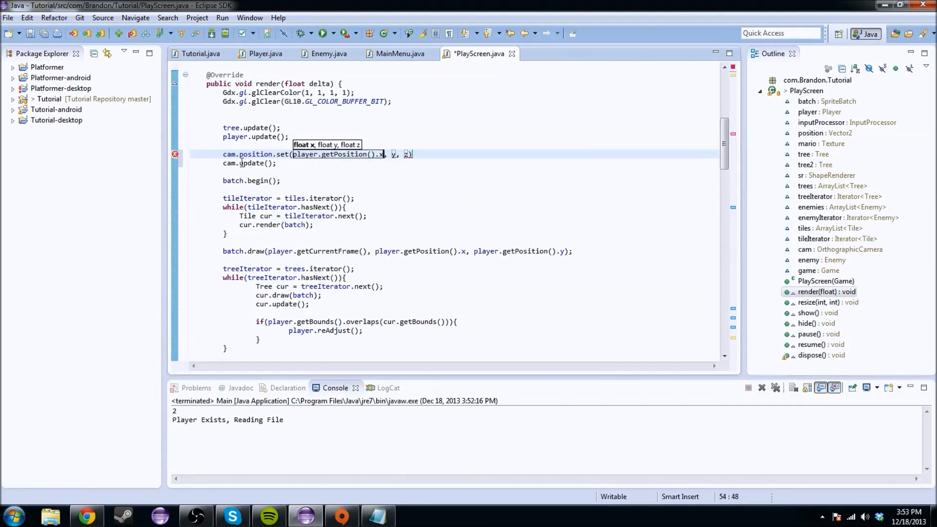
pyautogui.write('Play')
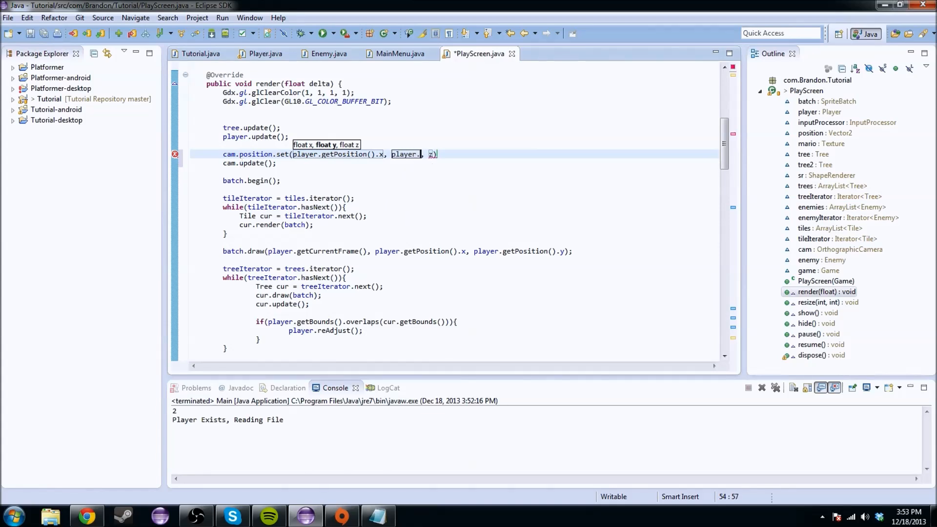
pyautogui.write('getPosition()')
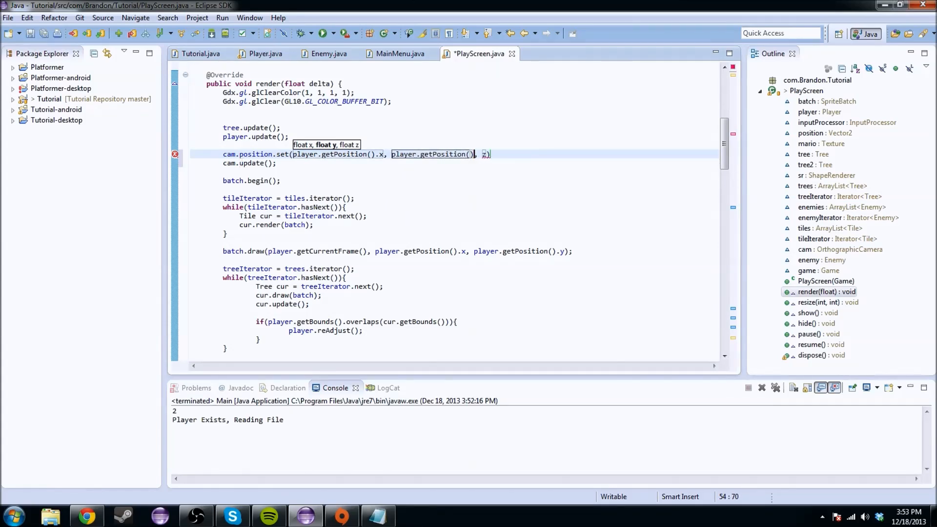
pyautogui.write('.y')
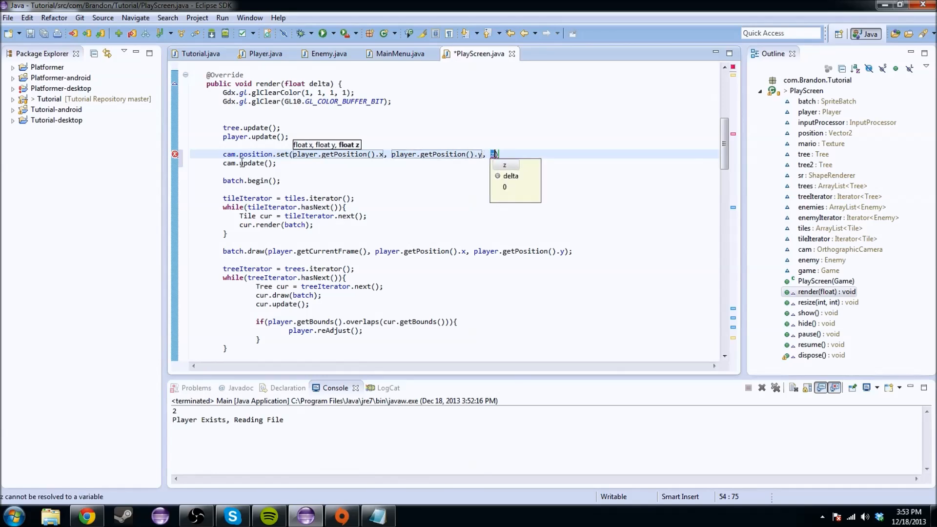
pyautogui.write('0')
pyautogui.write('batch.')
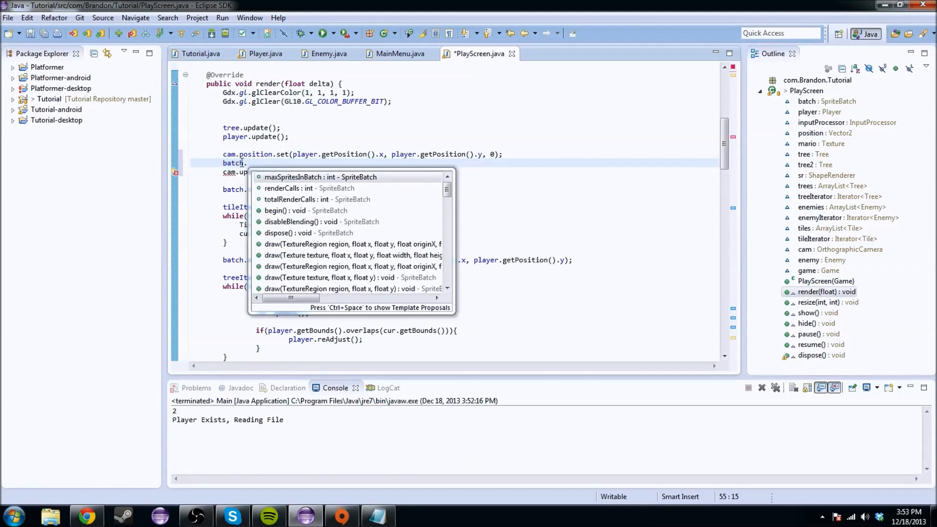
pyautogui.write('set')
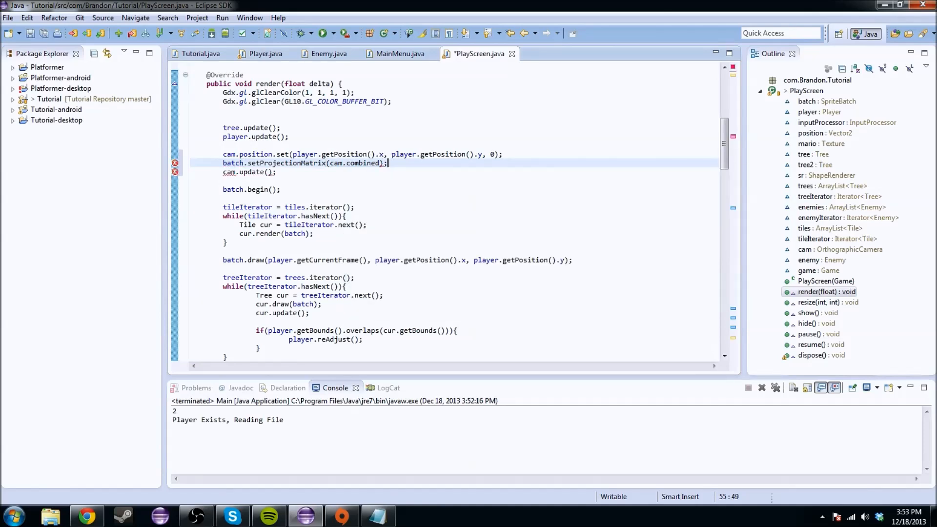
pyautogui.press('ctrl+s')
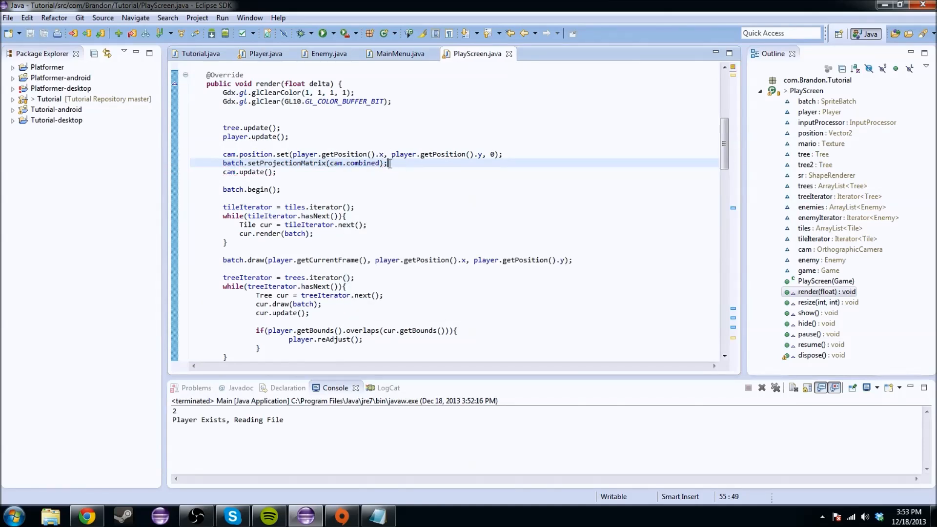
pyautogui.moveTo(398, 167)
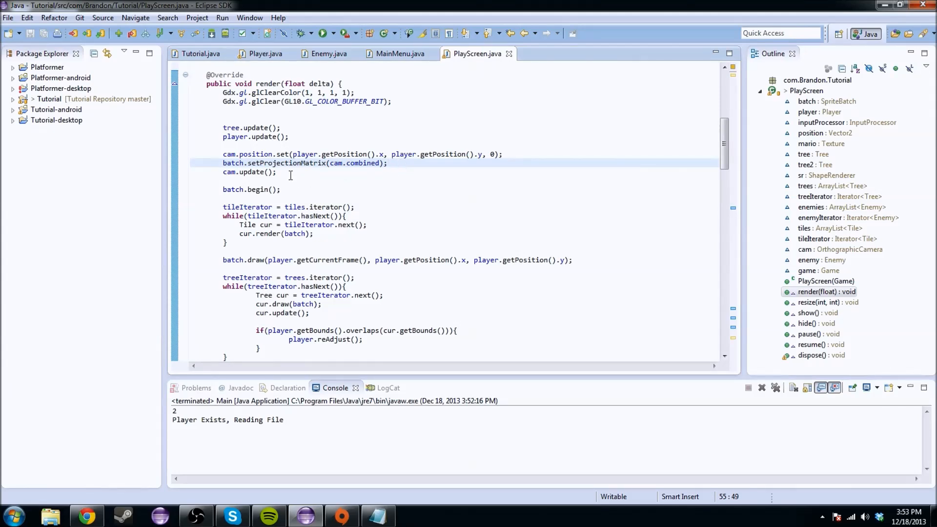
pyautogui.moveTo(278, 93)
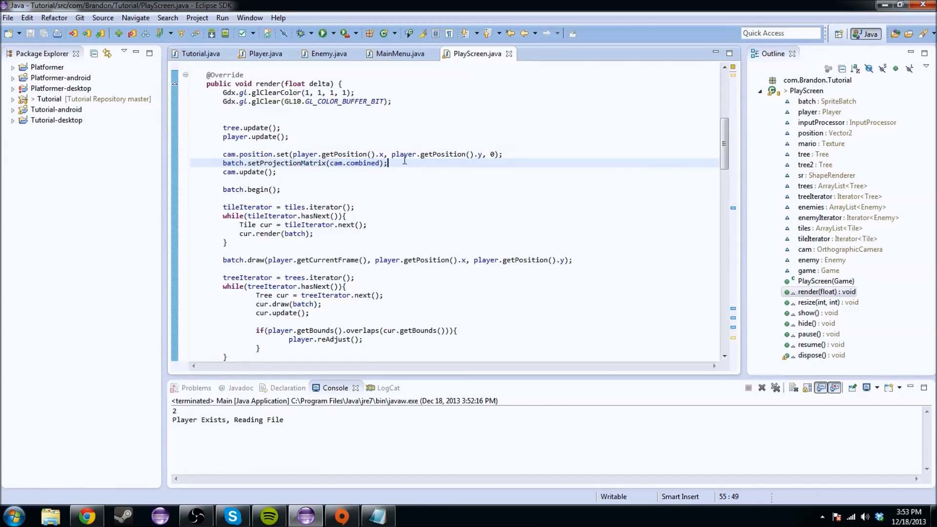
pyautogui.moveTo(403, 170)
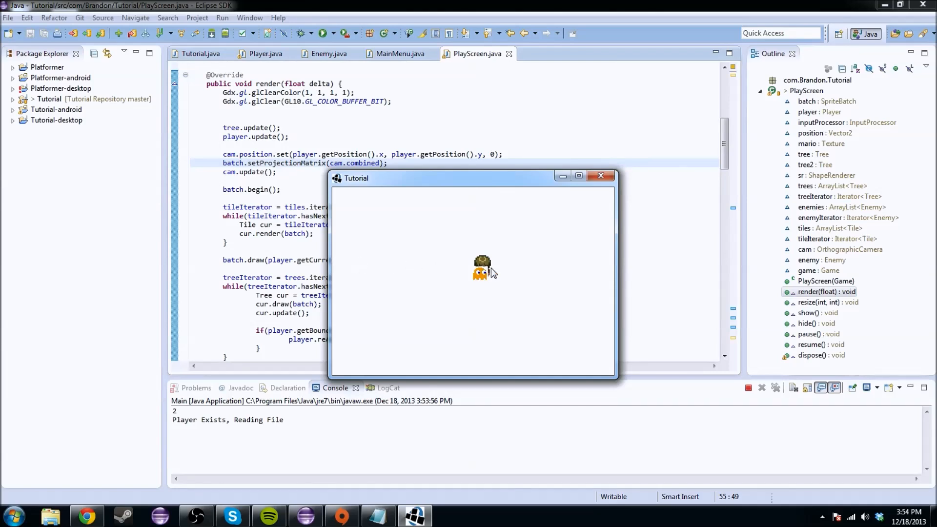
pyautogui.moveTo(455, 268)
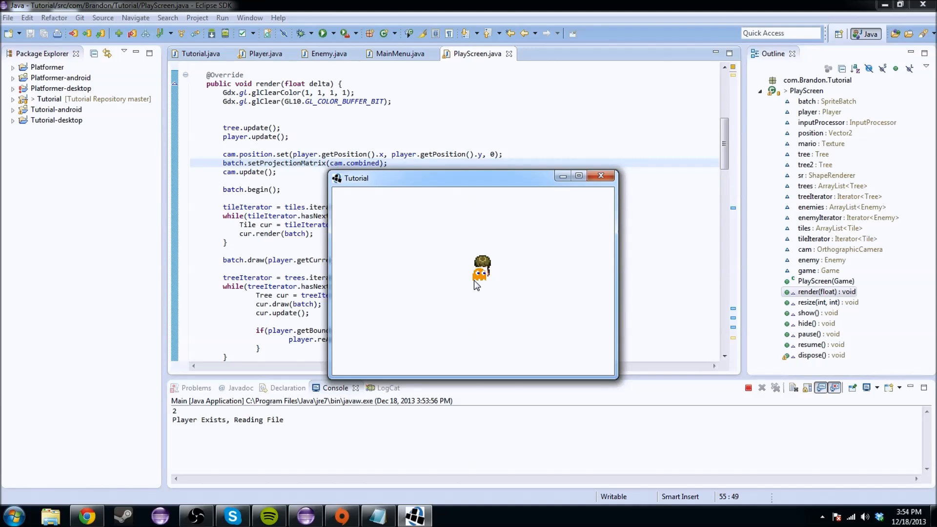
pyautogui.moveTo(485, 282)
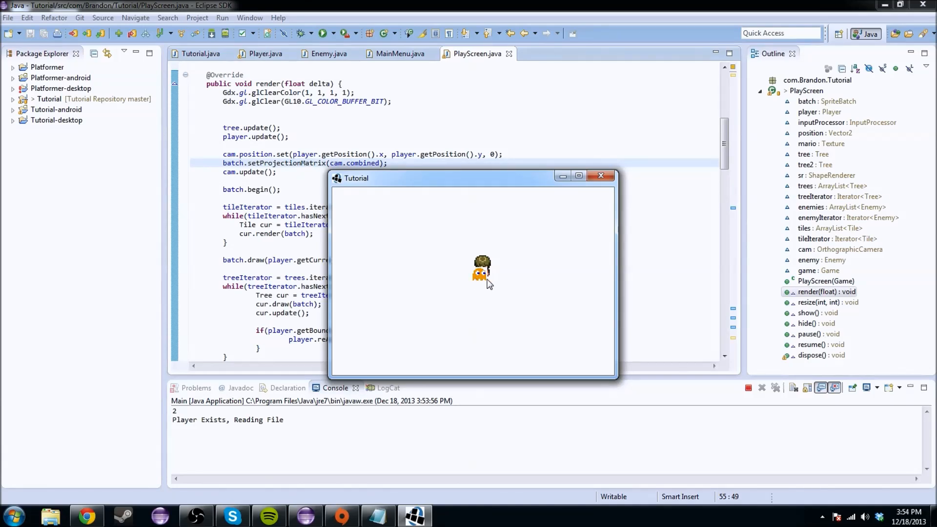
pyautogui.moveTo(469, 282)
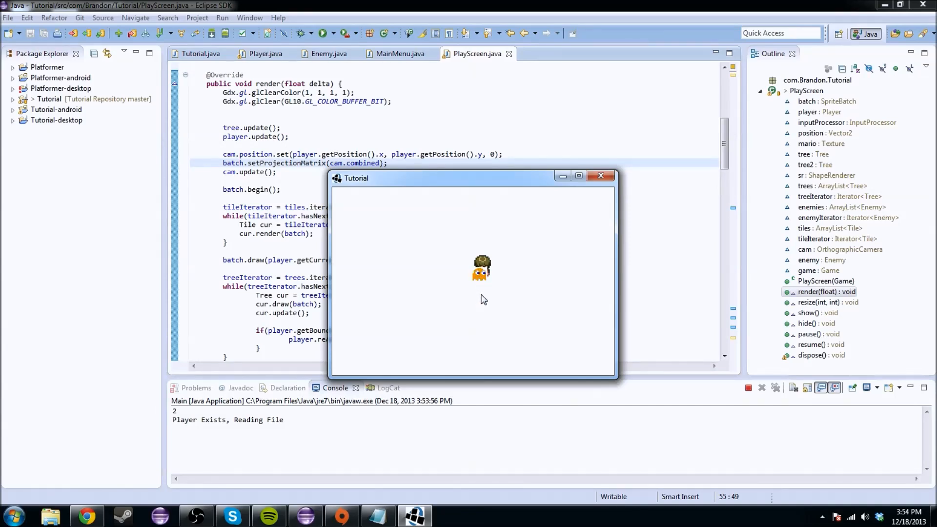
# Check that the running game keeps the player centred, then close its window.
pyautogui.click(602, 176)
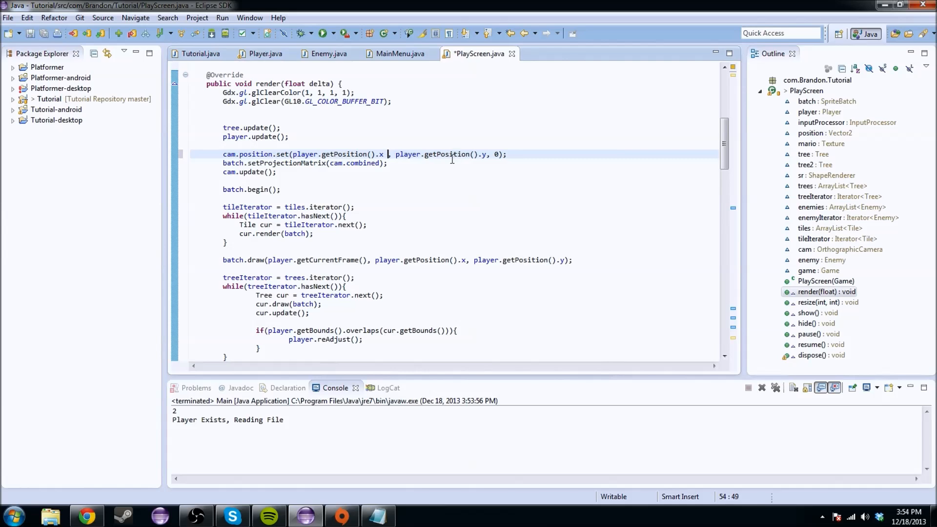
# Add + (player.getCurrentFrame().getRegionWidth() / 2) to the camera's x argument.
pyautogui.write('+')
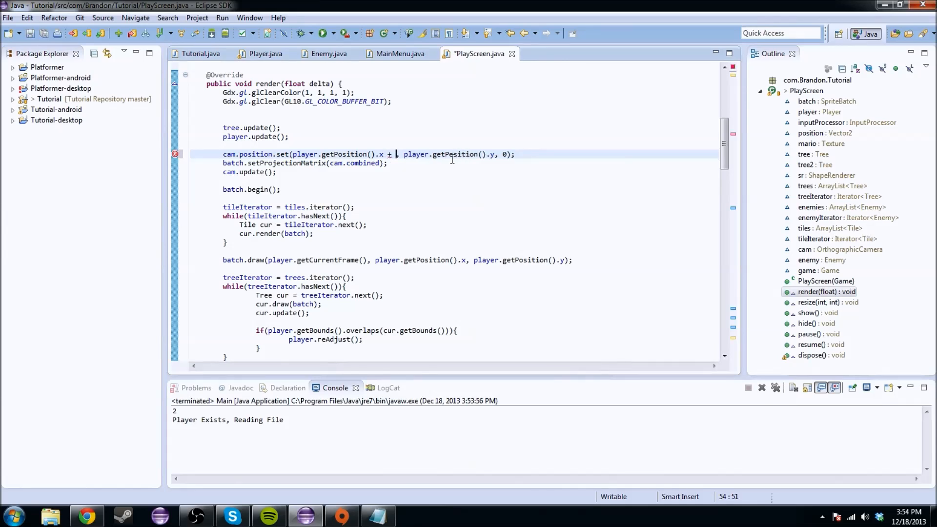
pyautogui.write('(0')
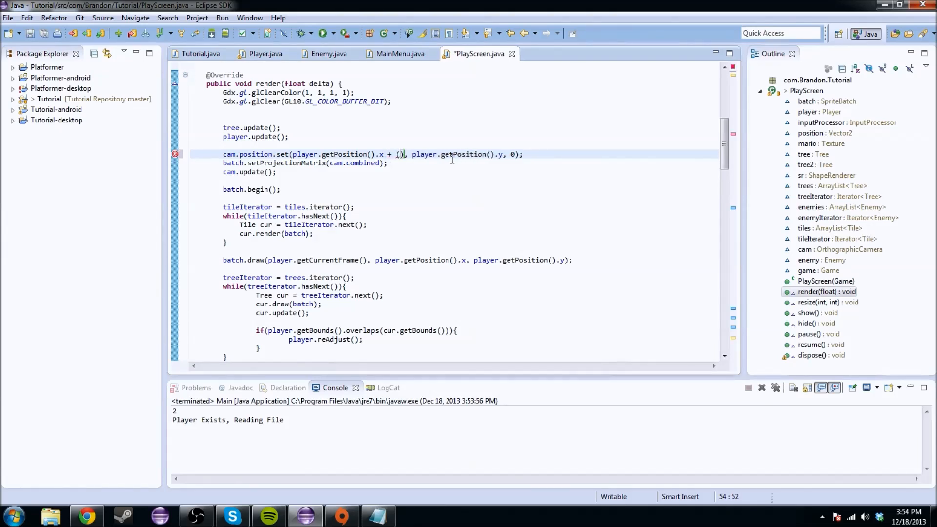
pyautogui.write('player.getCurrentFrame(')
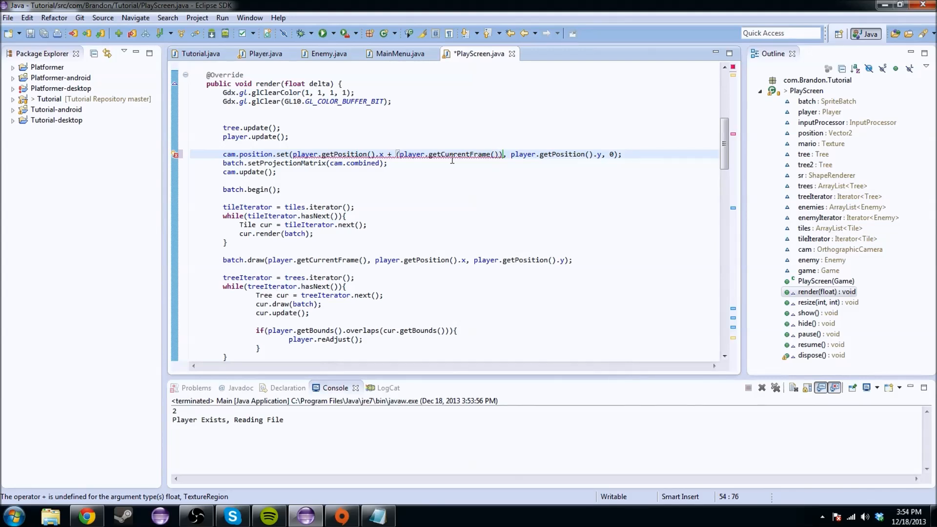
pyautogui.write('.getRegionWidth() /')
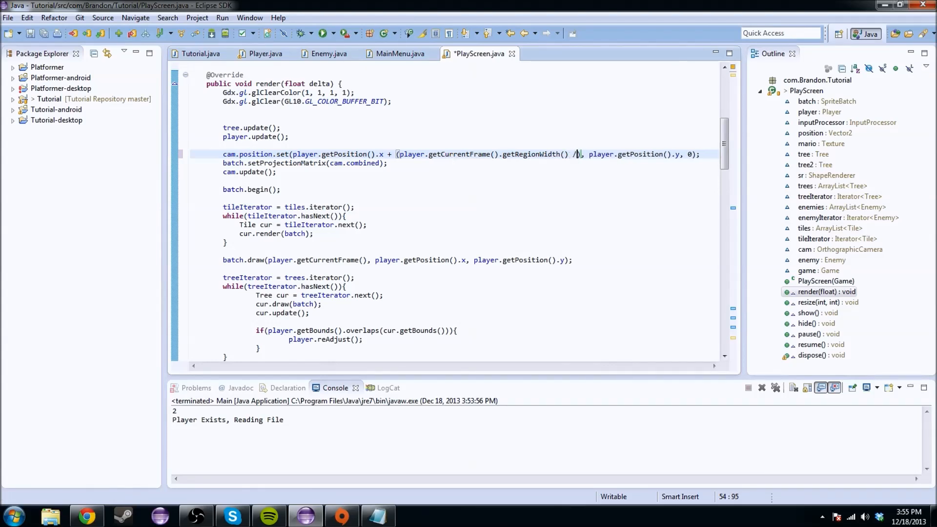
pyautogui.write('2')
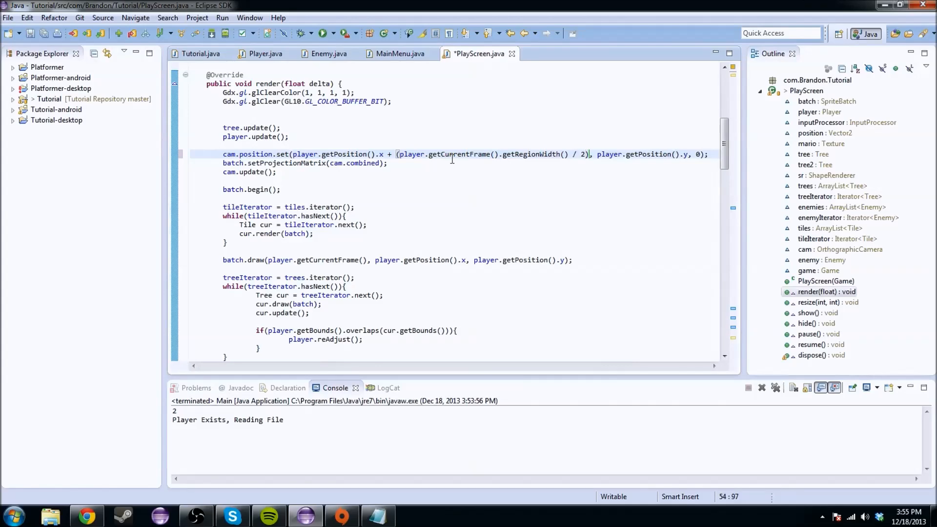
# Run Main, add a player current-frame region offset divided by 2 to the camera y, and rerun.
pyautogui.click(330, 32)
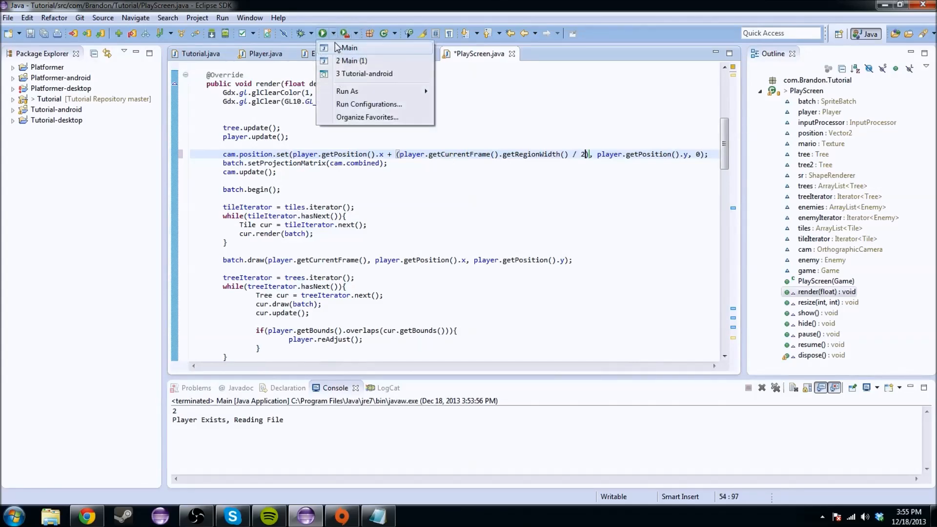
pyautogui.click(349, 48)
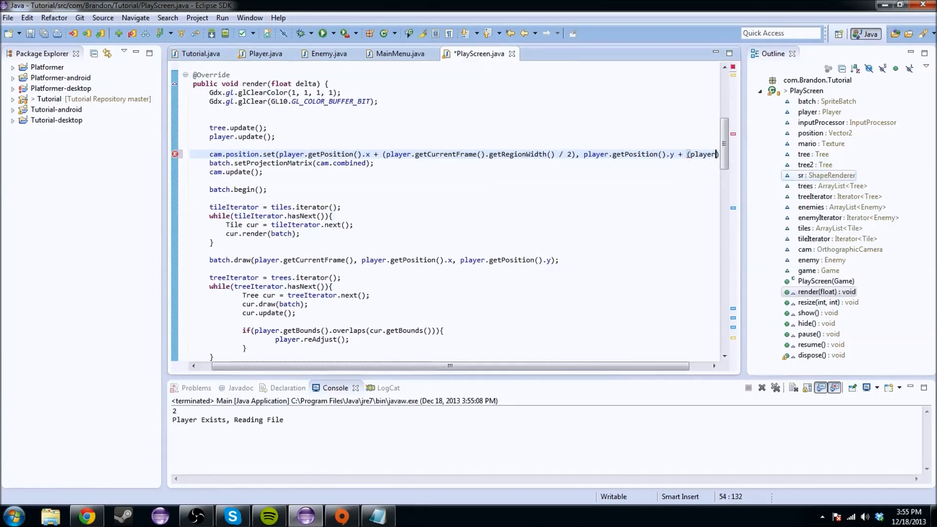
pyautogui.hscroll(3)
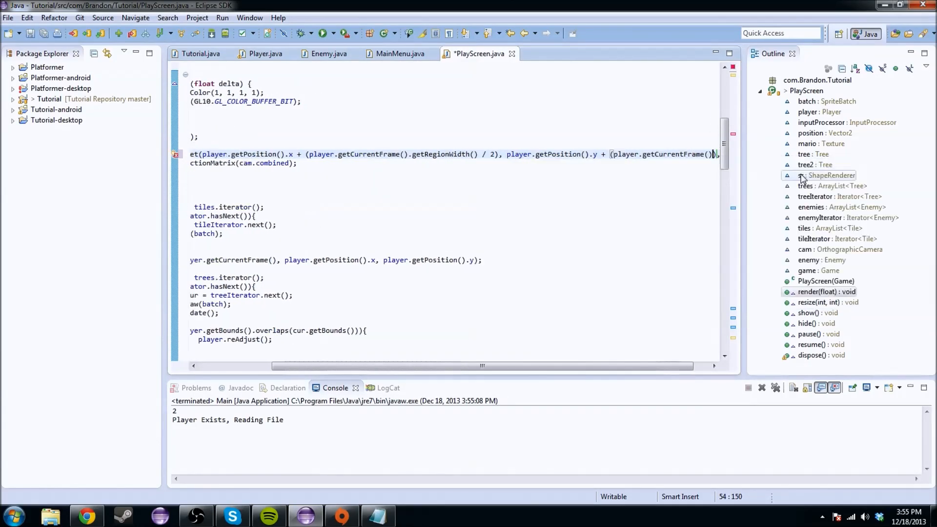
pyautogui.write('getR')
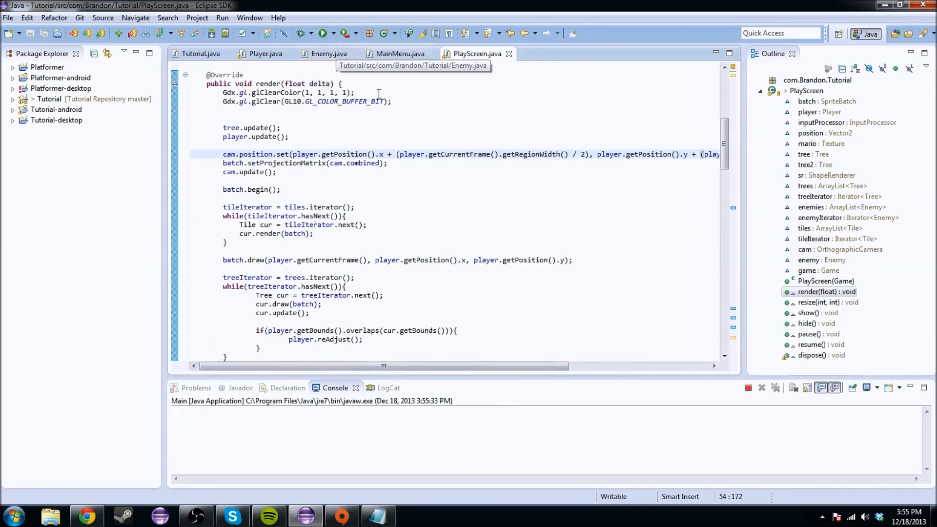
pyautogui.click(322, 33)
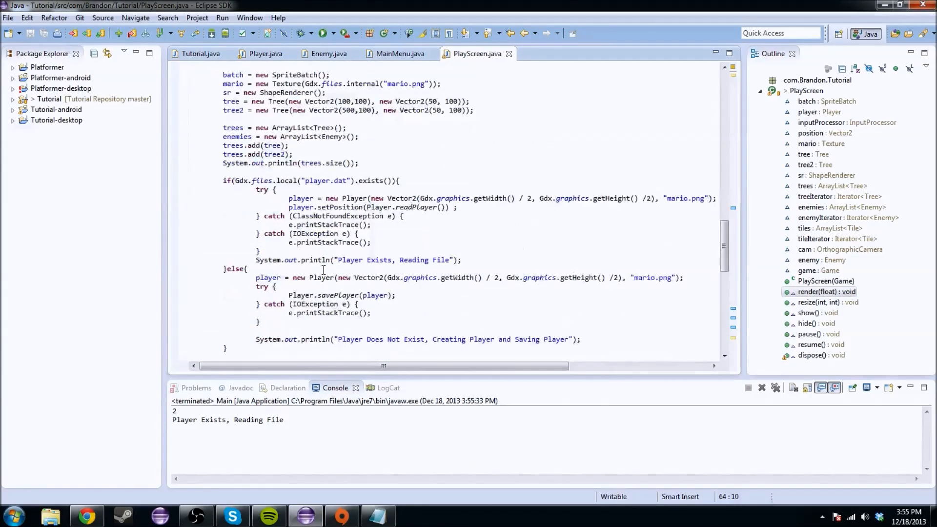
# Run Main with the 100-by-100 map, press PLAY, and close the frozen game window.
pyautogui.scroll(-3)
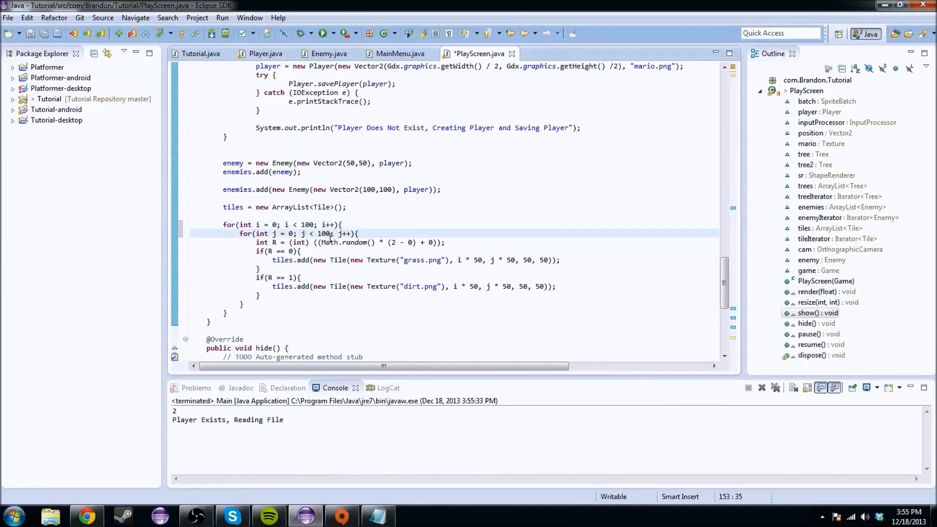
pyautogui.click(330, 32)
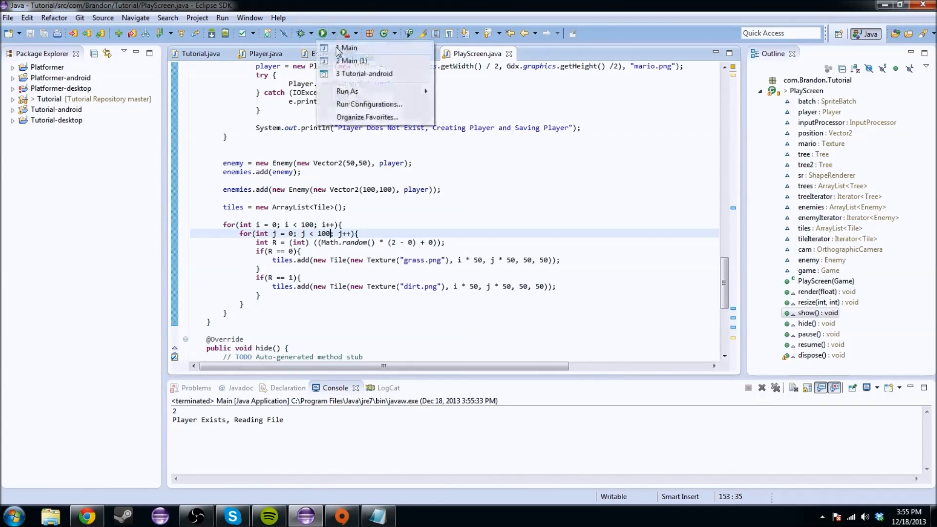
pyautogui.click(348, 48)
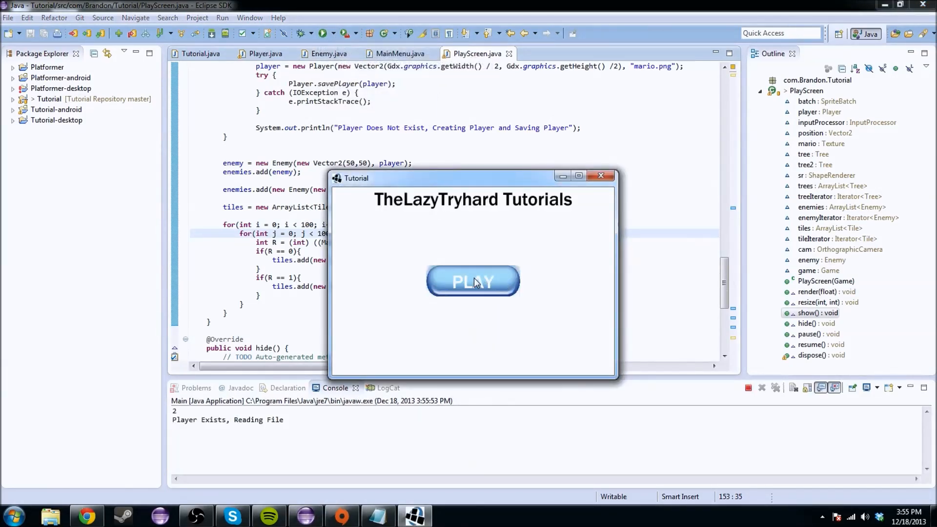
pyautogui.moveTo(451, 312)
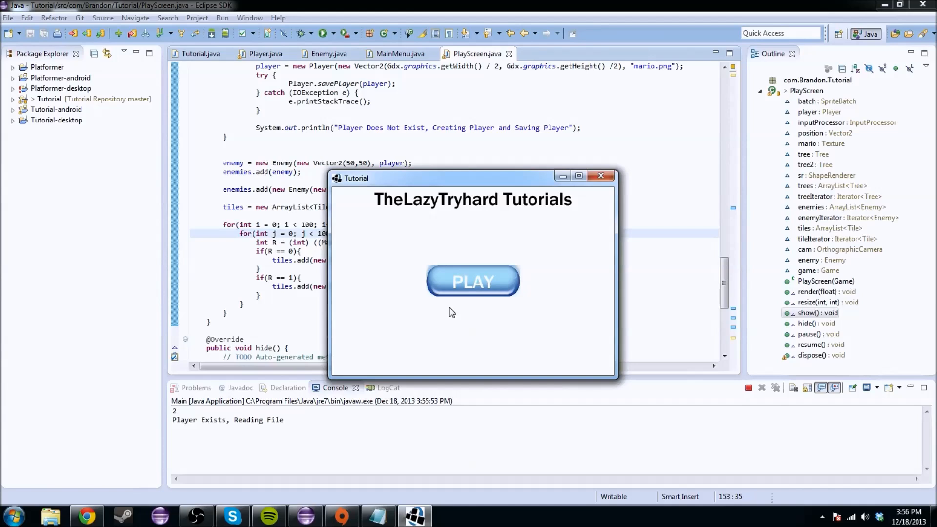
pyautogui.click(473, 282)
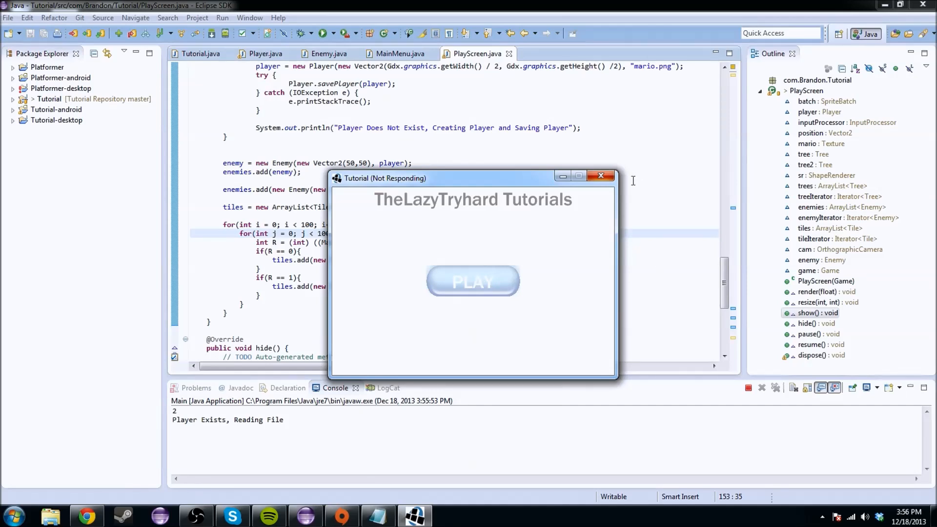
pyautogui.click(600, 176)
pyautogui.write('2')
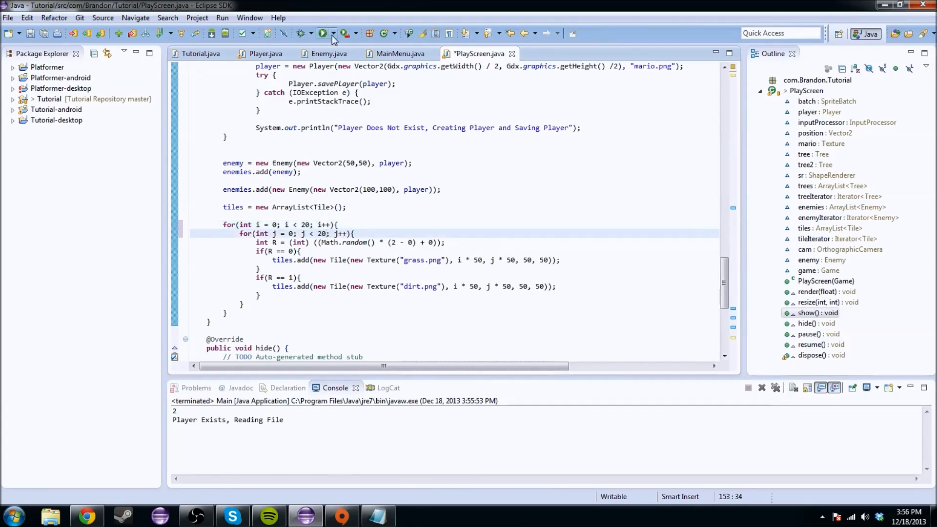
# Relaunch the game with the 20-by-20 map and reach its title menu.
pyautogui.click(322, 33)
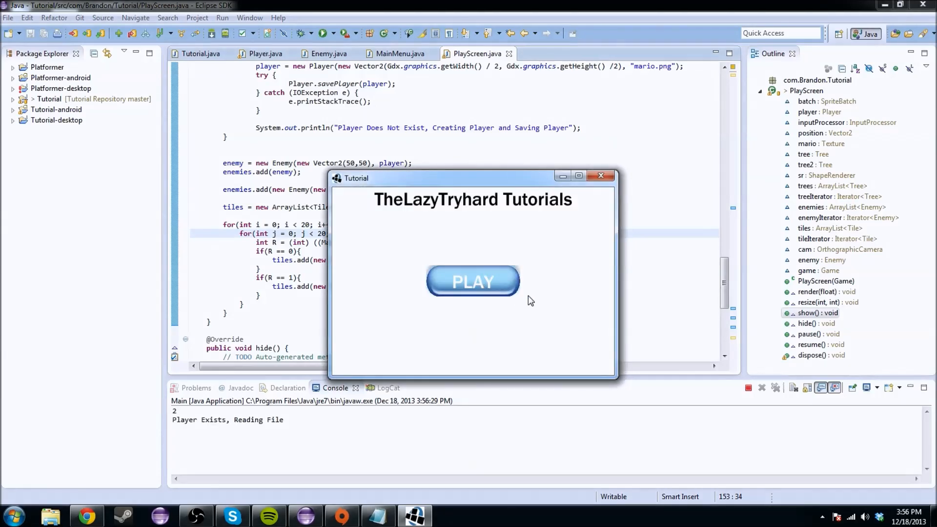
pyautogui.click(473, 282)
pyautogui.write('cam')
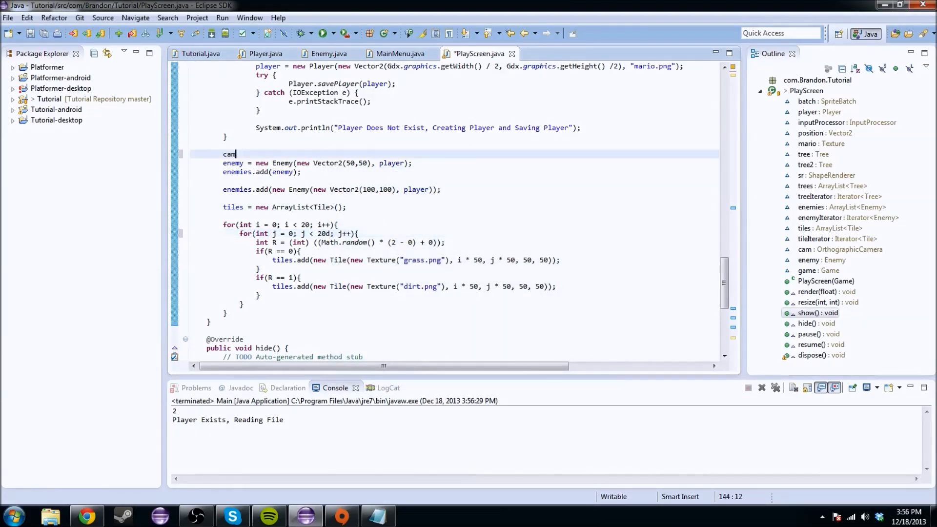
# Discard the unfinished cam. statement, run Main, press PLAY, and close the game after viewing the map.
pyautogui.write('.')
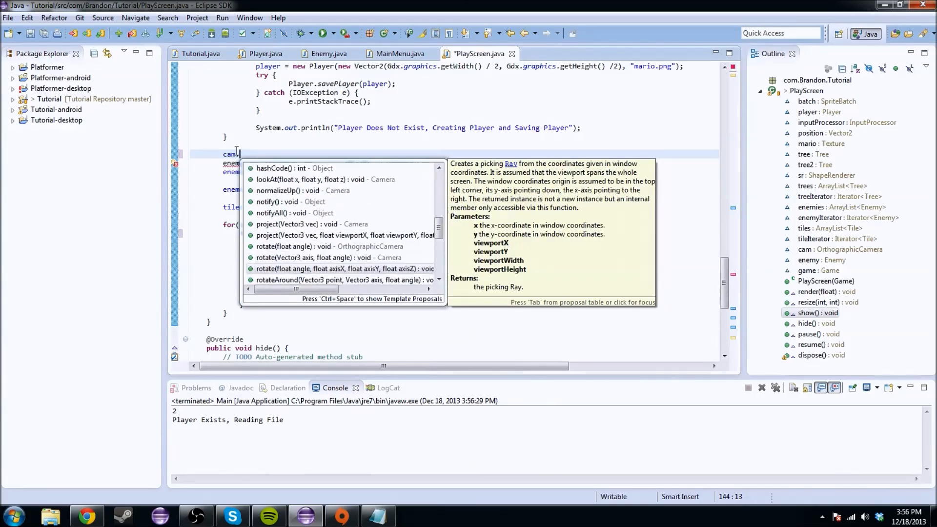
pyautogui.press('Escape')
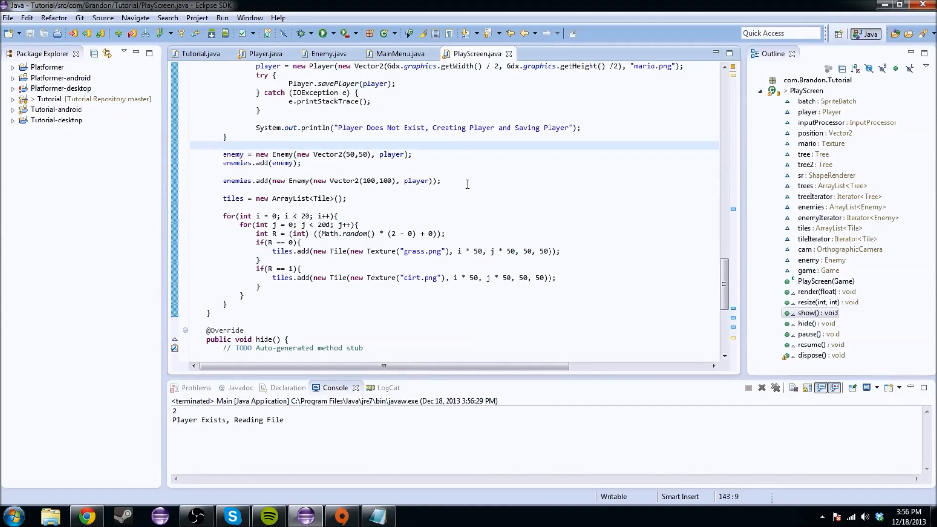
pyautogui.click(321, 32)
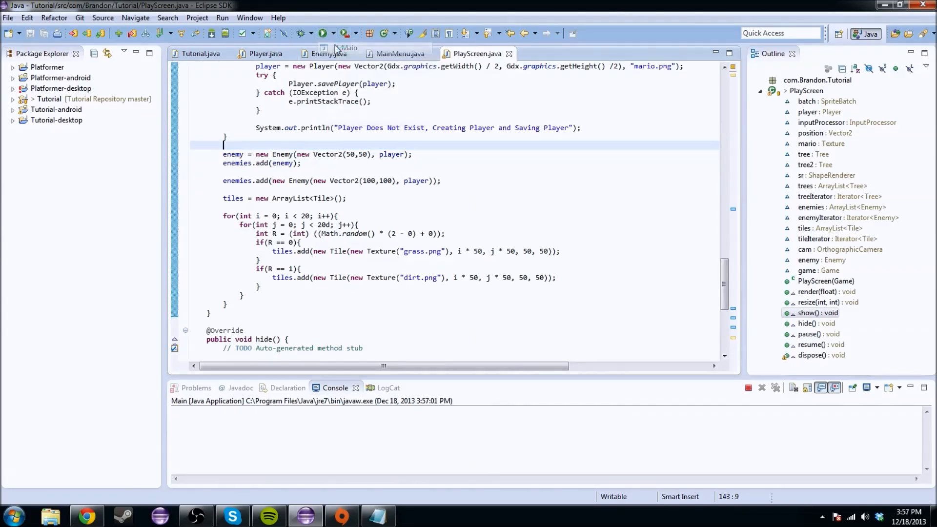
pyautogui.click(322, 33)
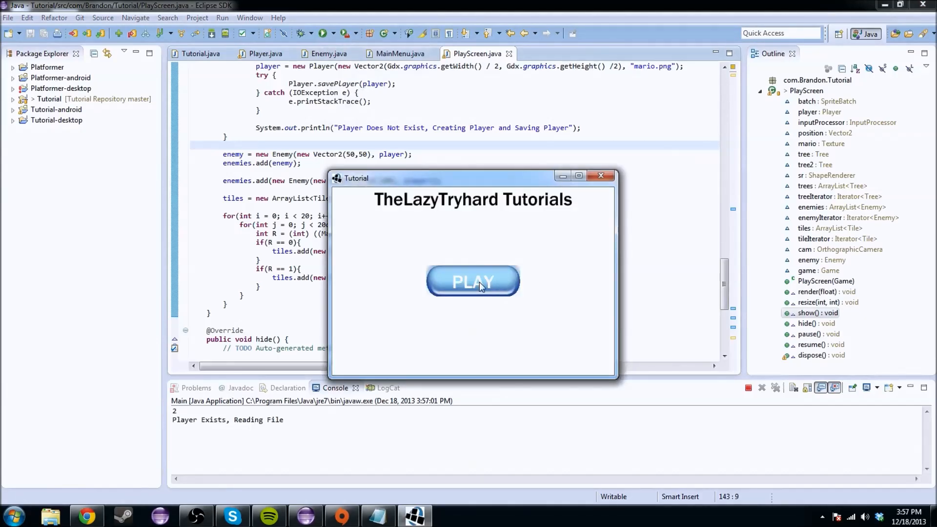
pyautogui.click(472, 282)
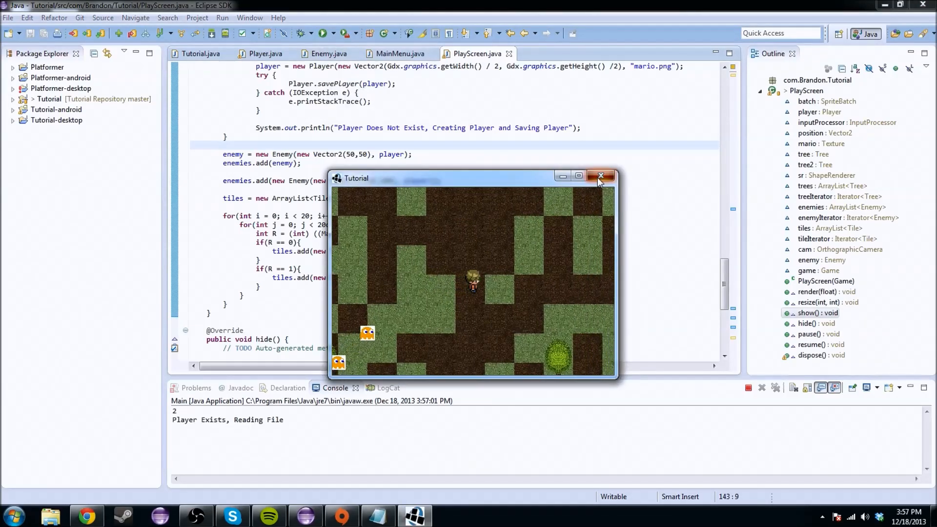
pyautogui.click(601, 175)
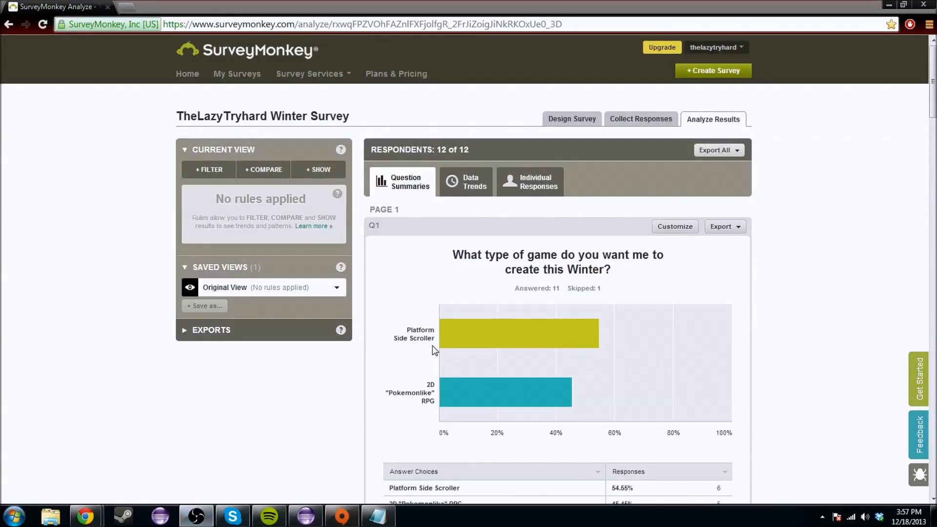
# Scroll the Analyze page past the Q1 game-type chart to Q2's nine written answers.
pyautogui.scroll(-3)
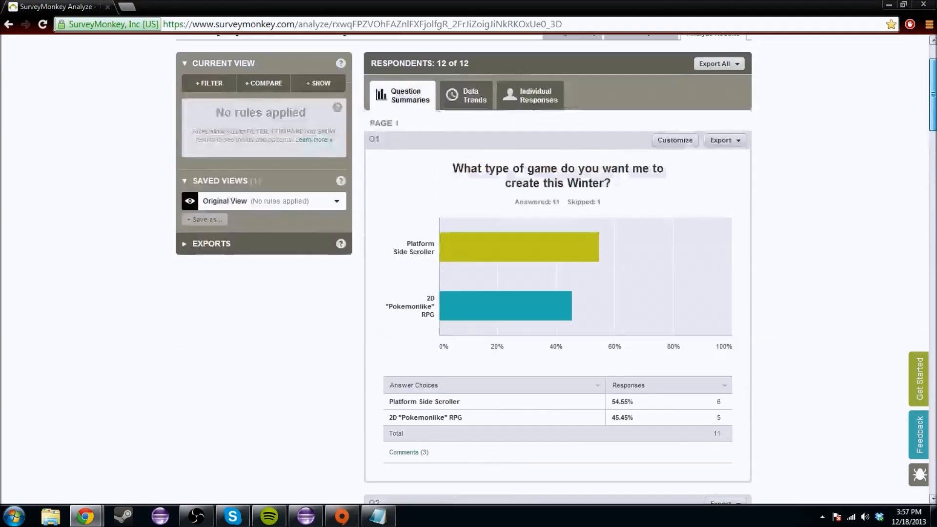
pyautogui.scroll(-3)
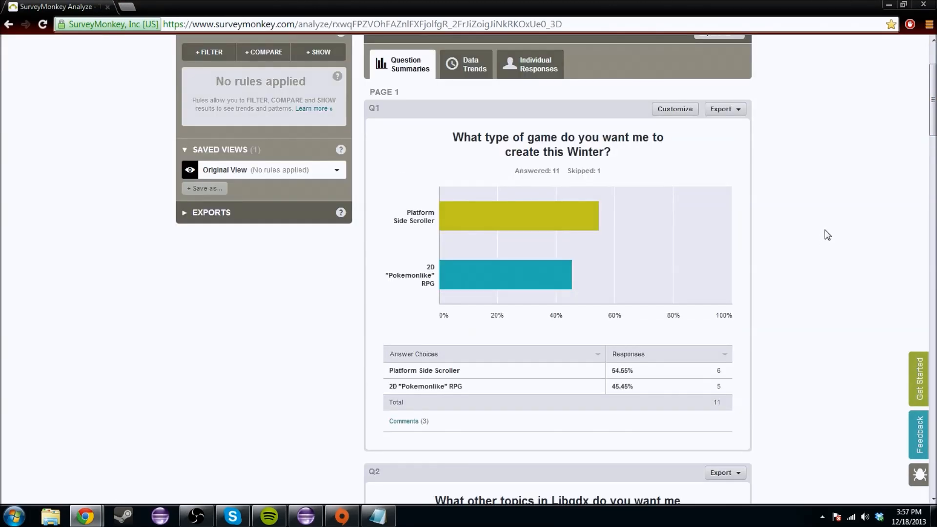
pyautogui.moveTo(518, 232)
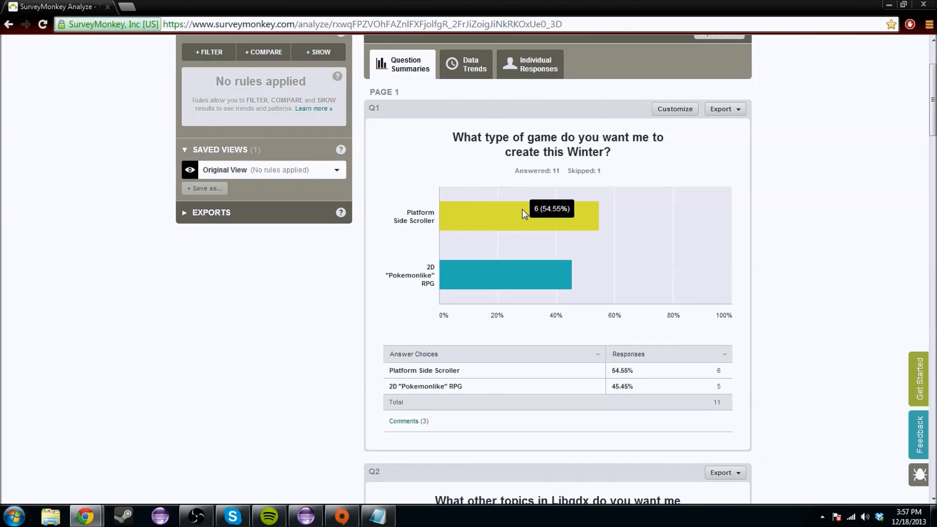
pyautogui.moveTo(535, 254)
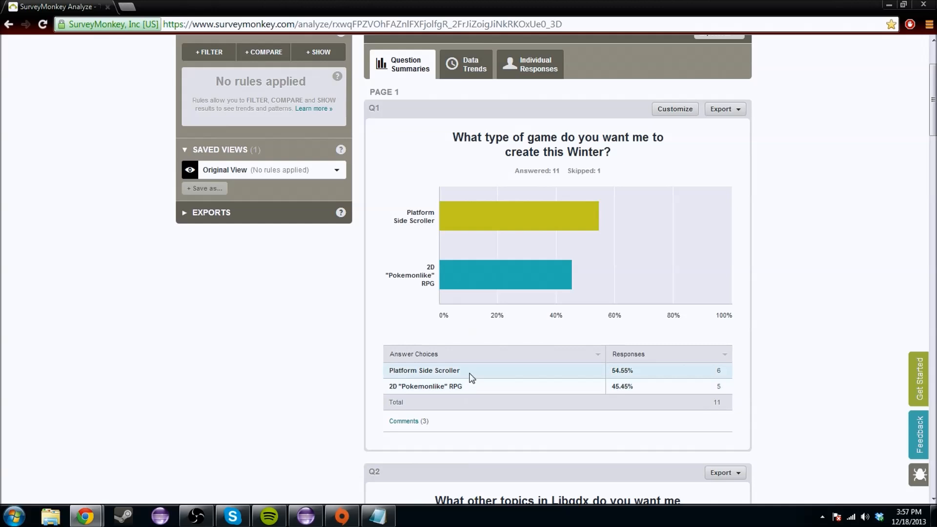
pyautogui.moveTo(513, 374)
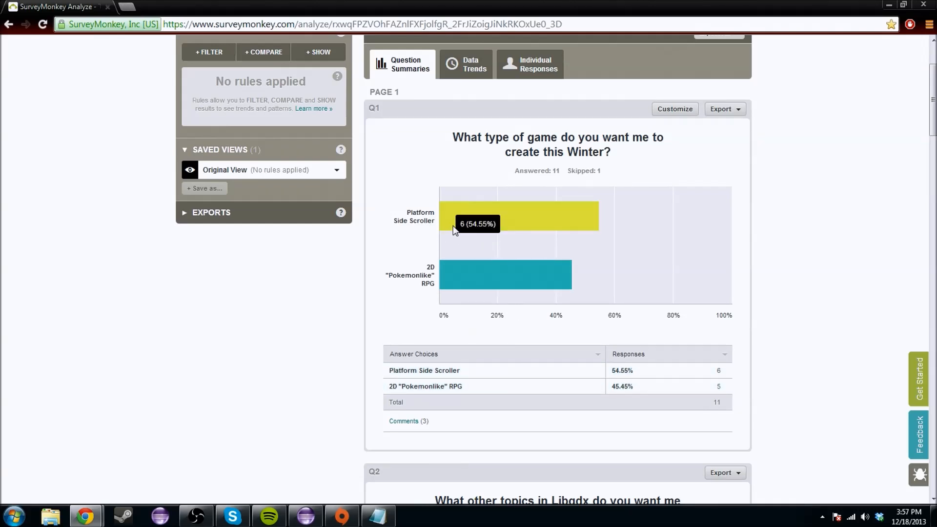
pyautogui.moveTo(478, 233)
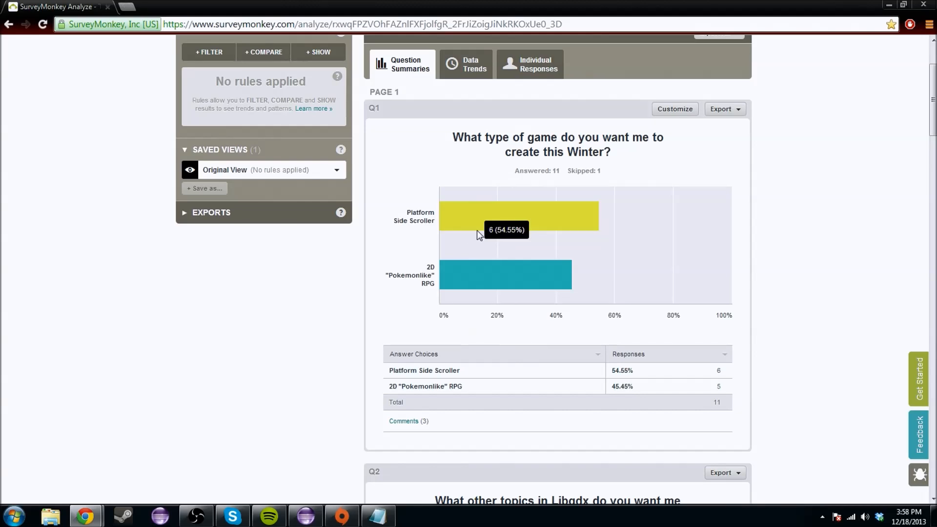
pyautogui.moveTo(472, 283)
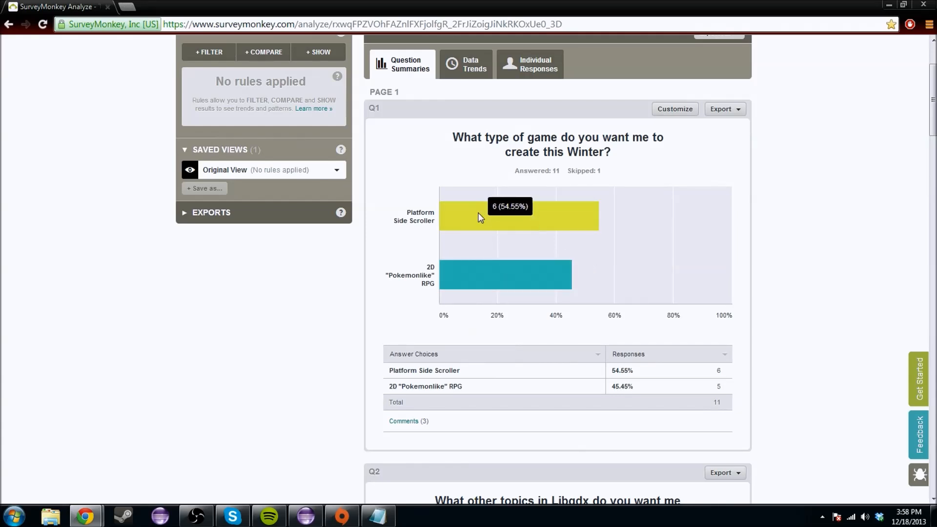
pyautogui.moveTo(551, 221)
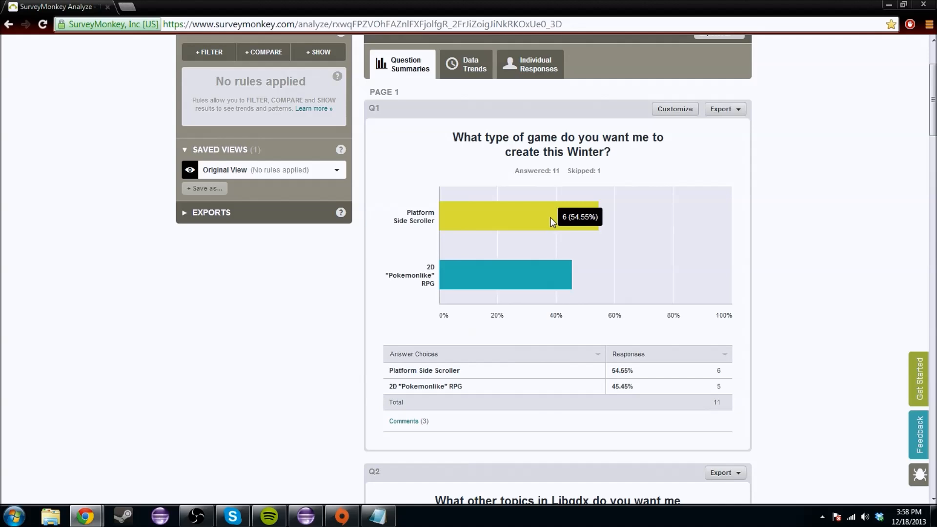
pyautogui.moveTo(556, 221)
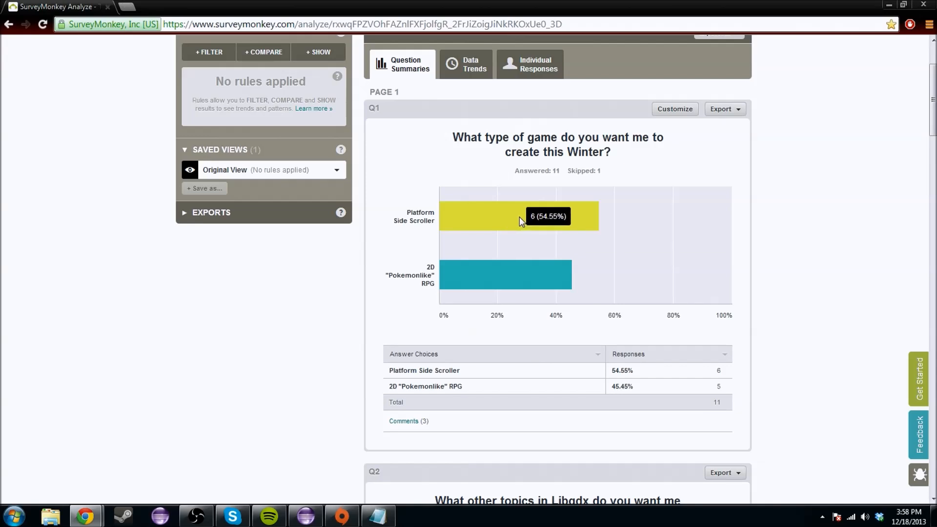
pyautogui.scroll(-3)
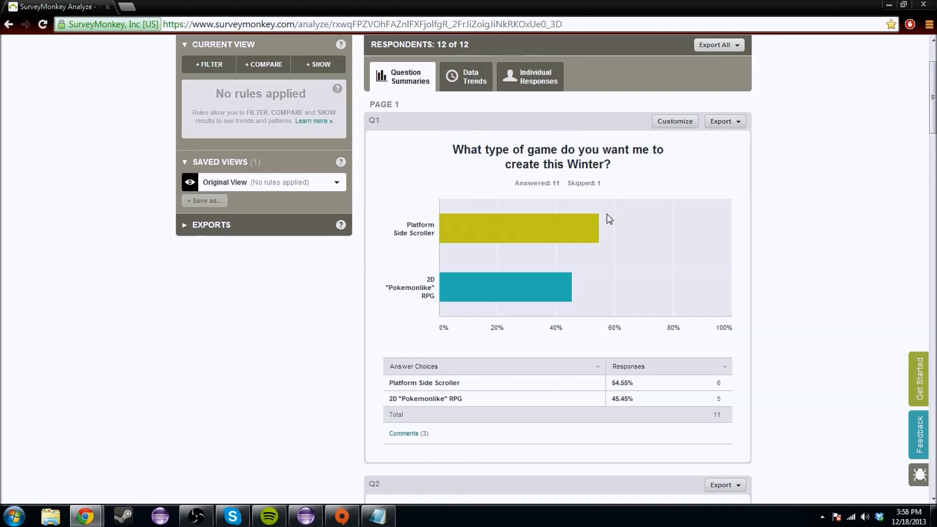
pyautogui.moveTo(550, 288)
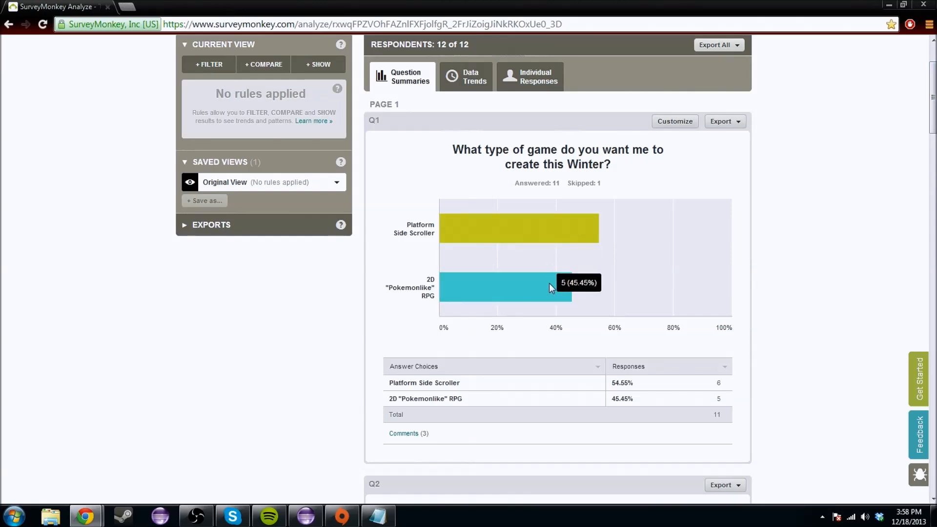
pyautogui.scroll(-3)
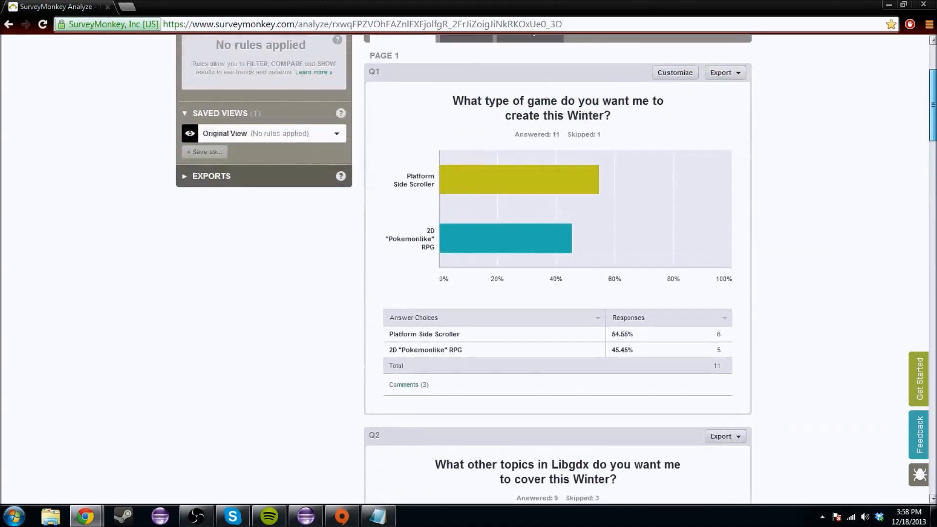
pyautogui.scroll(-3)
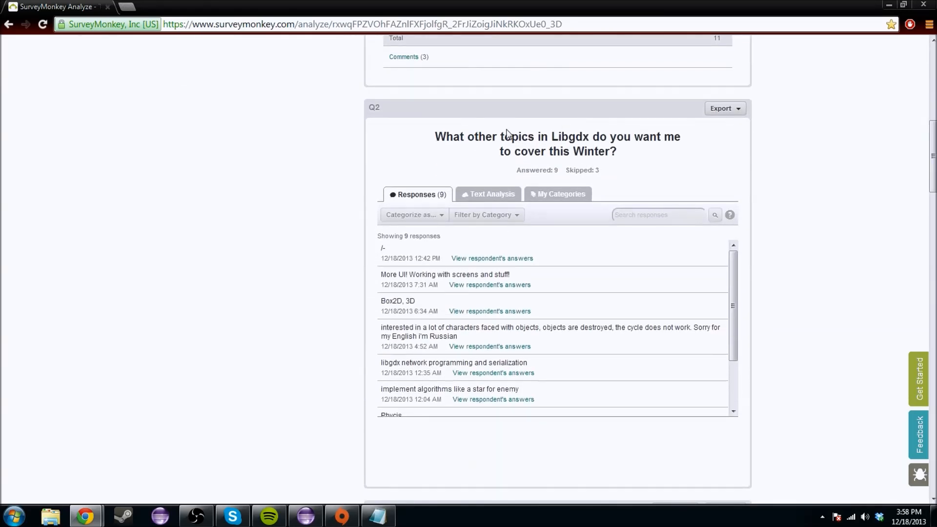
pyautogui.moveTo(656, 274)
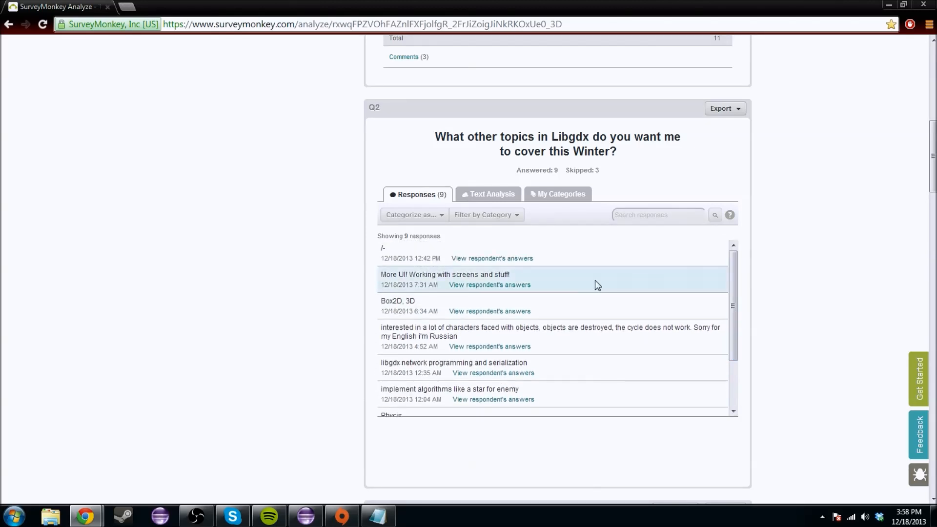
pyautogui.moveTo(741, 299)
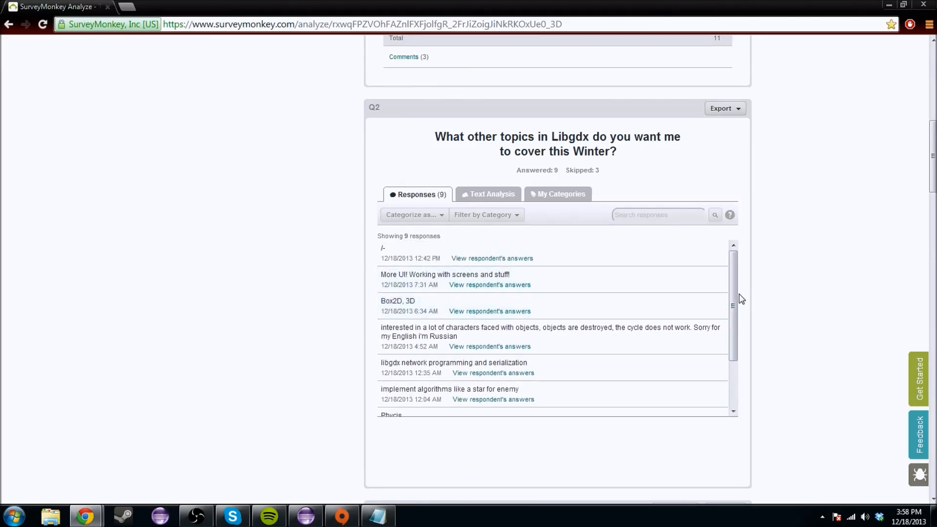
# Scroll the Q2 responses down to the gui/interface and stopwatch-with-restart suggestions.
pyautogui.scroll(-3)
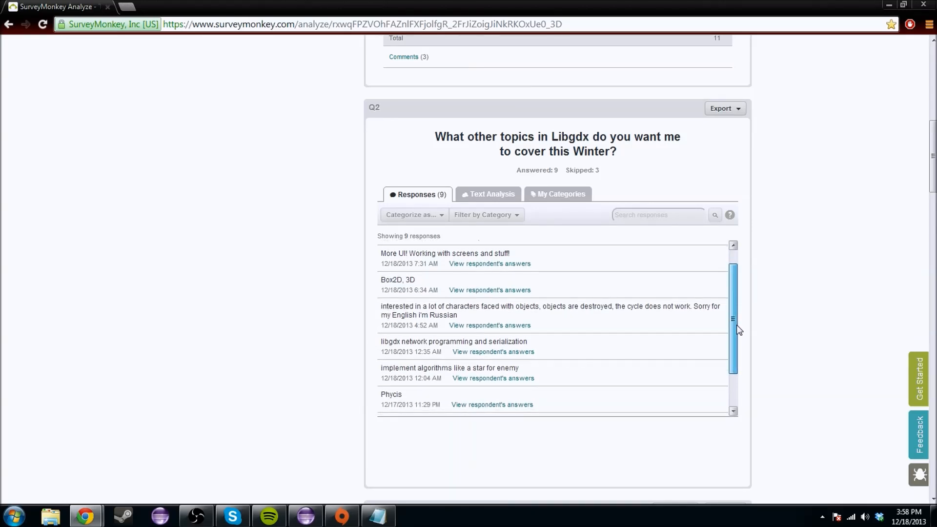
pyautogui.scroll(-3)
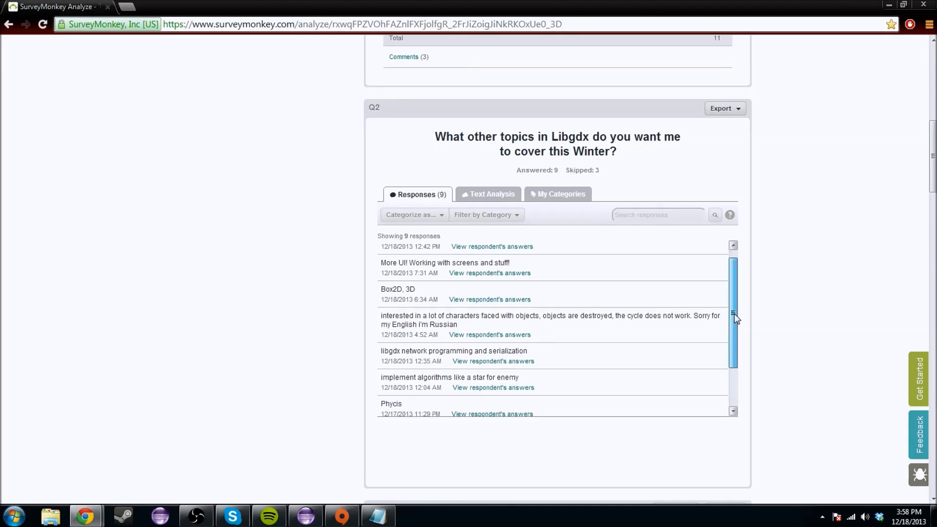
pyautogui.scroll(-3)
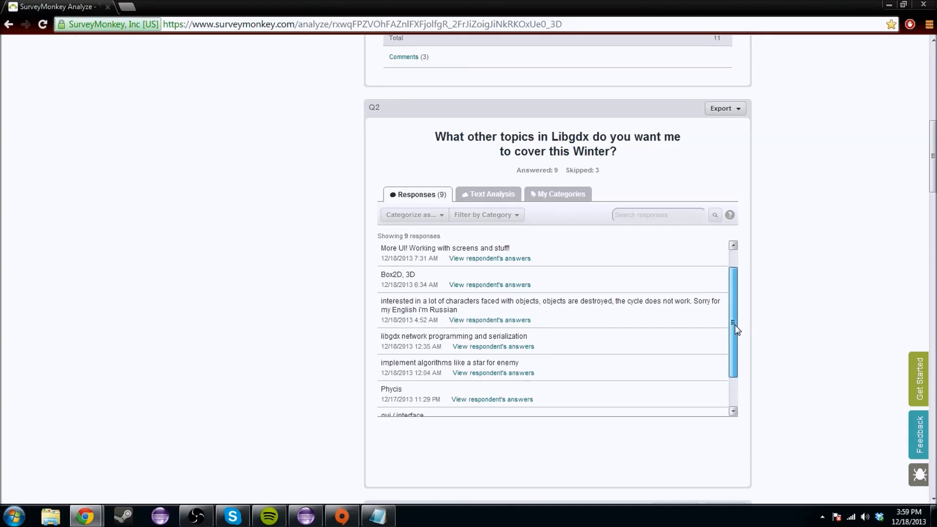
pyautogui.scroll(-3)
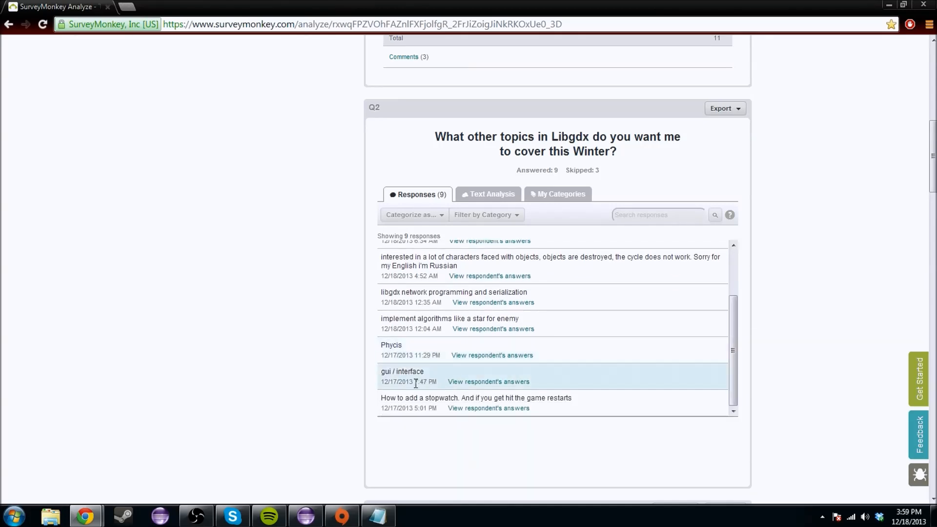
pyautogui.moveTo(719, 370)
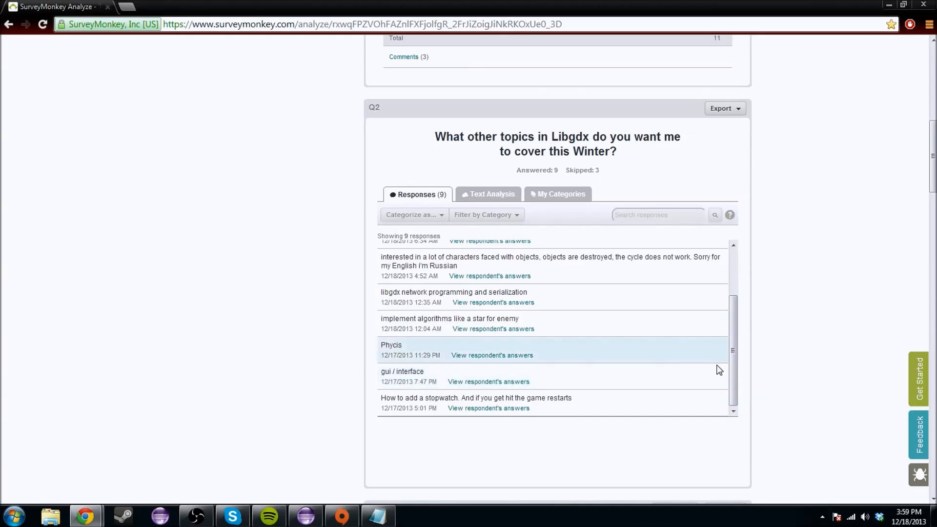
pyautogui.moveTo(719, 370)
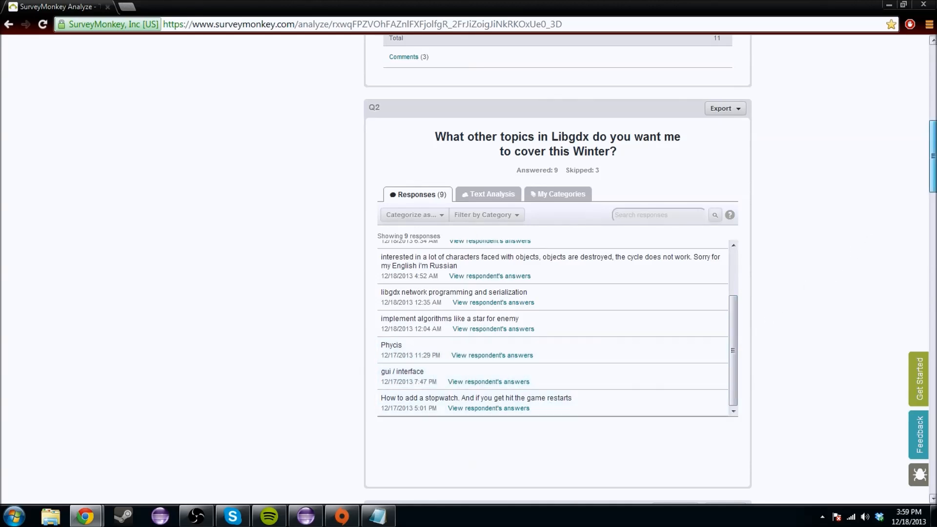
# Scroll to the Q3 winter let's play chart: No 41.67%, Depends 41.67%, Yes 33.33%.
pyautogui.scroll(-3)
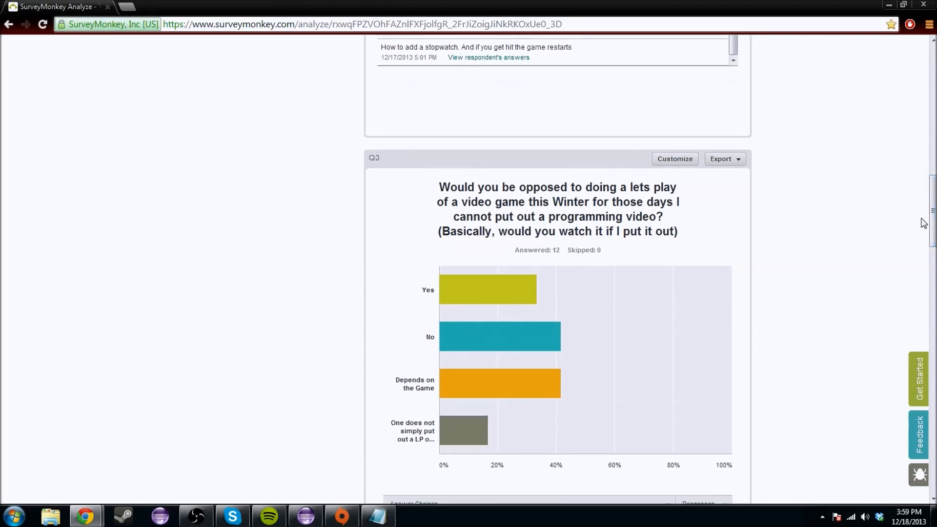
pyautogui.moveTo(851, 199)
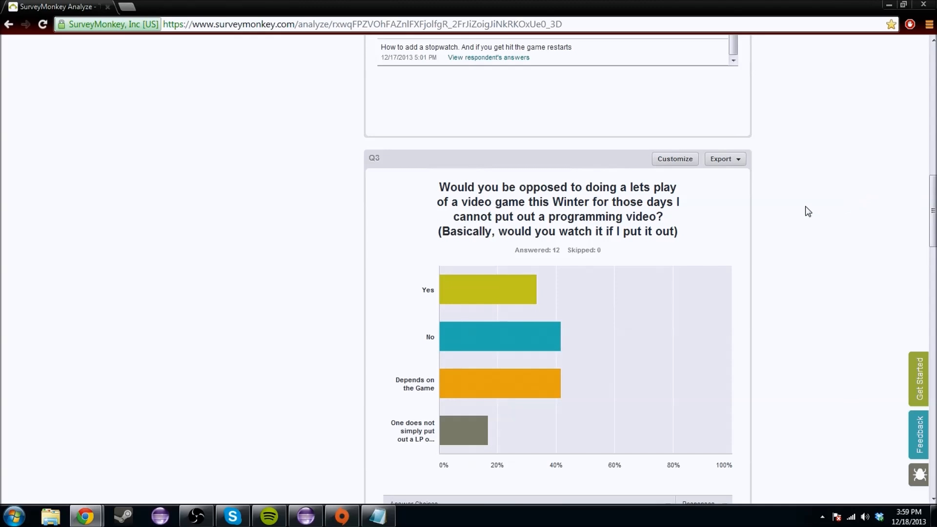
pyautogui.moveTo(783, 266)
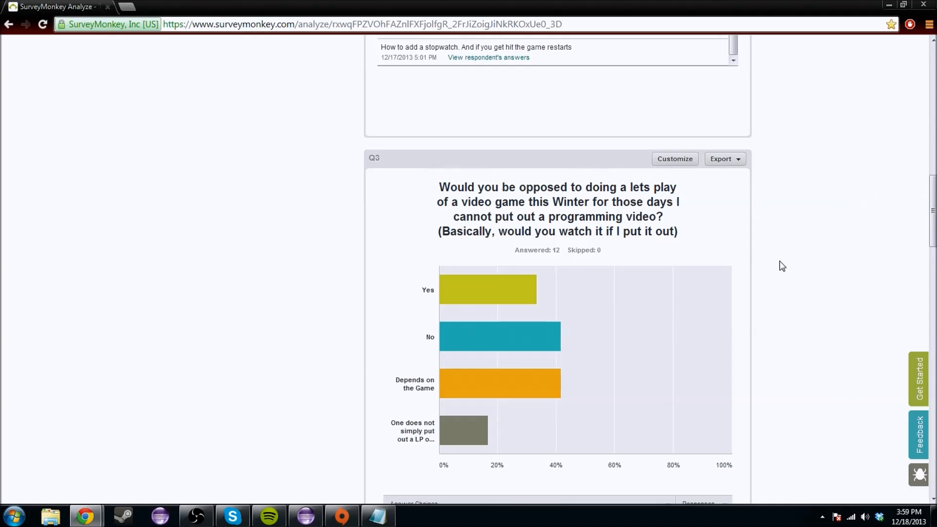
pyautogui.moveTo(634, 176)
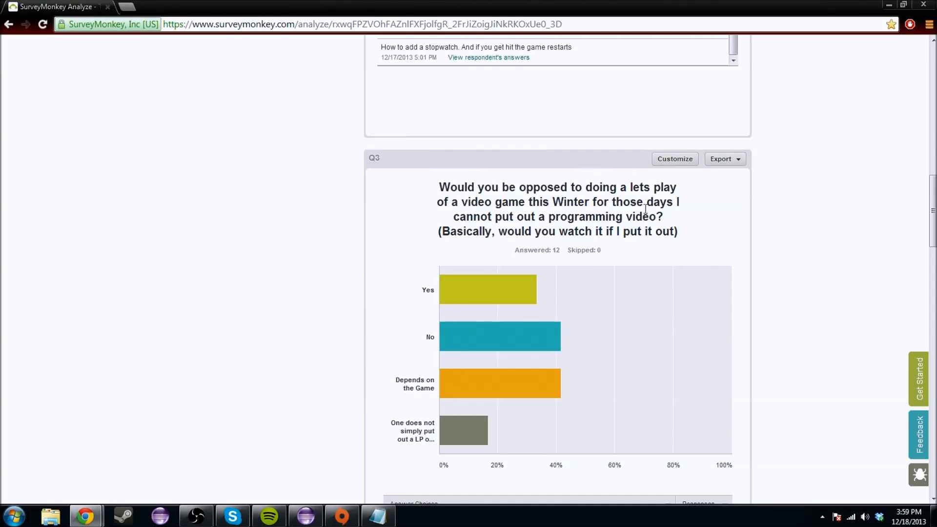
pyautogui.scroll(-3)
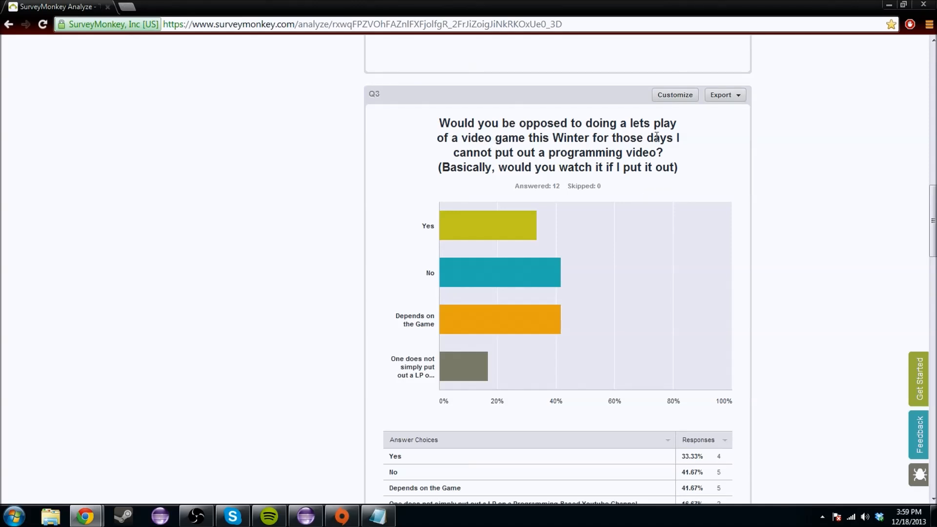
pyautogui.moveTo(500, 259)
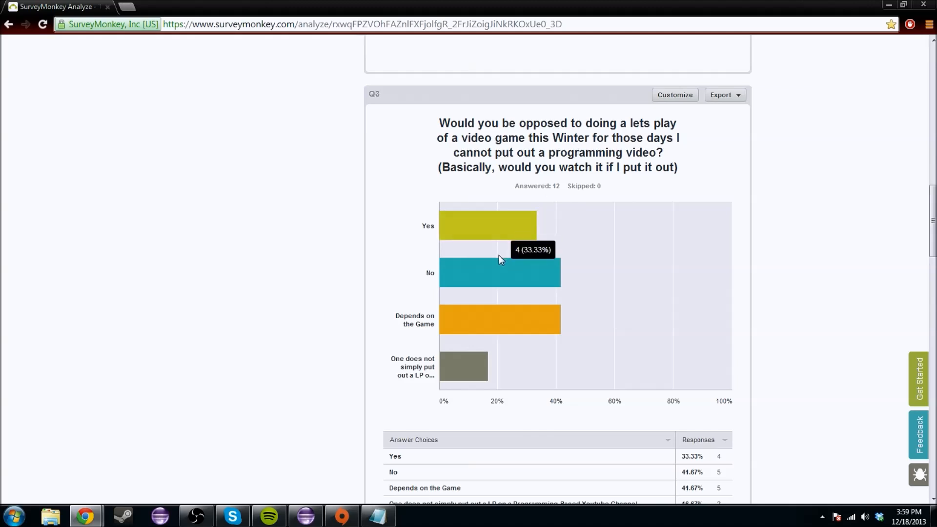
pyautogui.moveTo(505, 237)
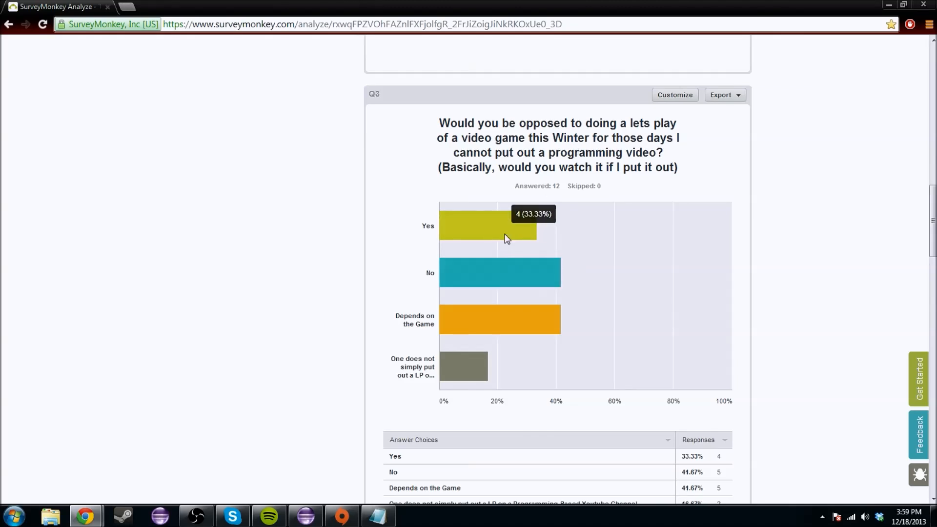
pyautogui.moveTo(532, 288)
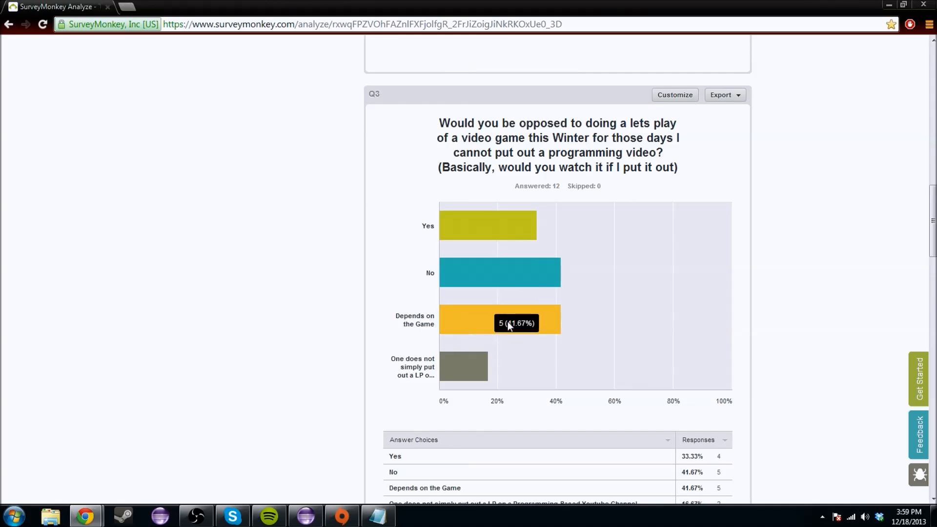
pyautogui.moveTo(508, 327)
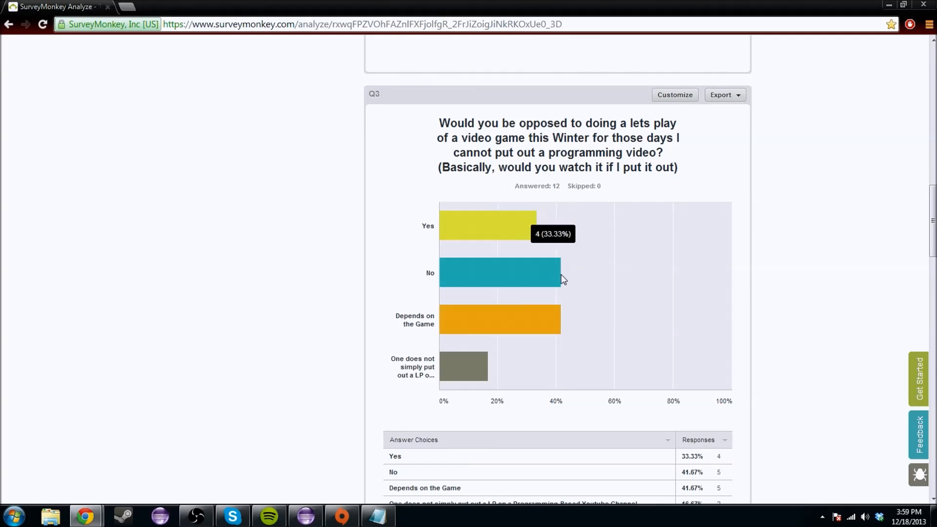
pyautogui.moveTo(556, 266)
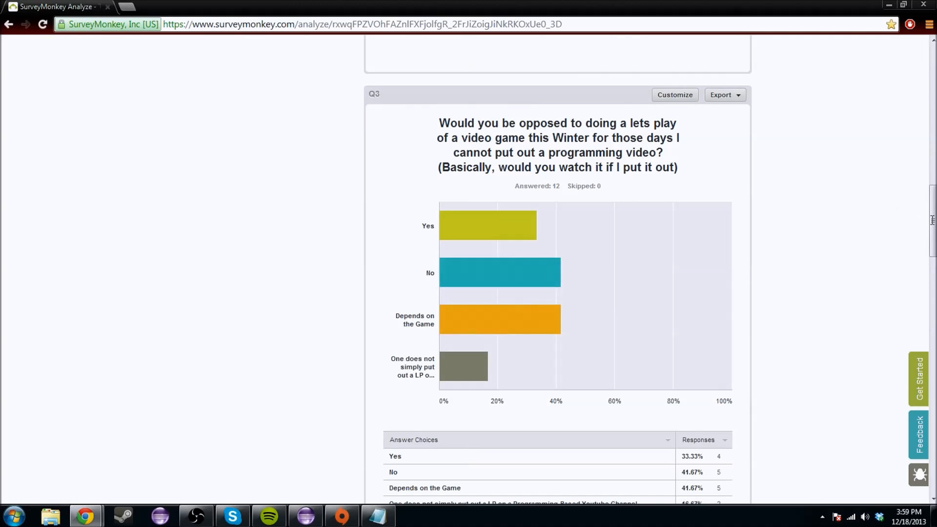
pyautogui.moveTo(490, 322)
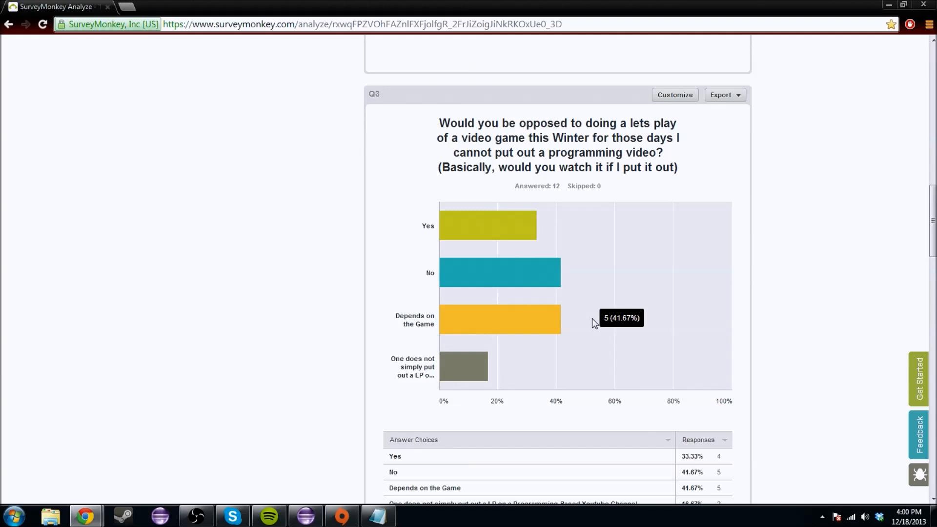
pyautogui.moveTo(735, 283)
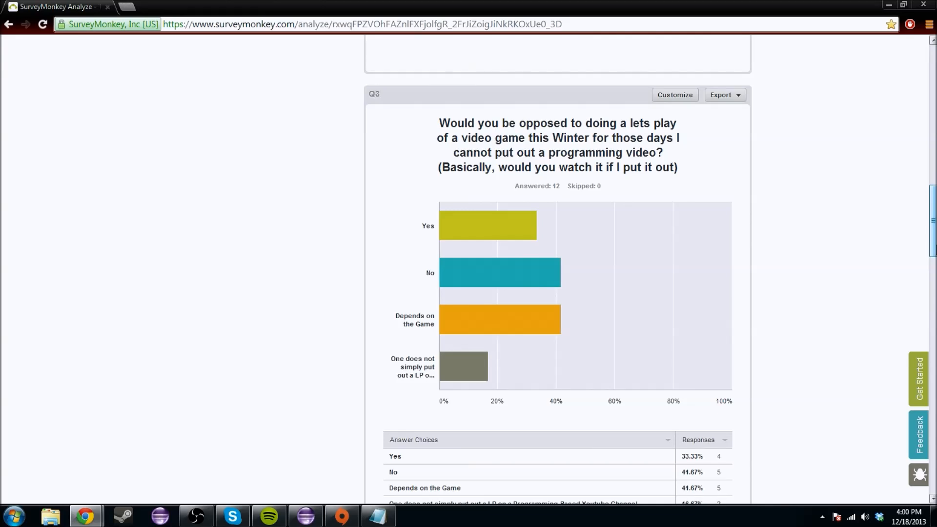
pyautogui.scroll(-3)
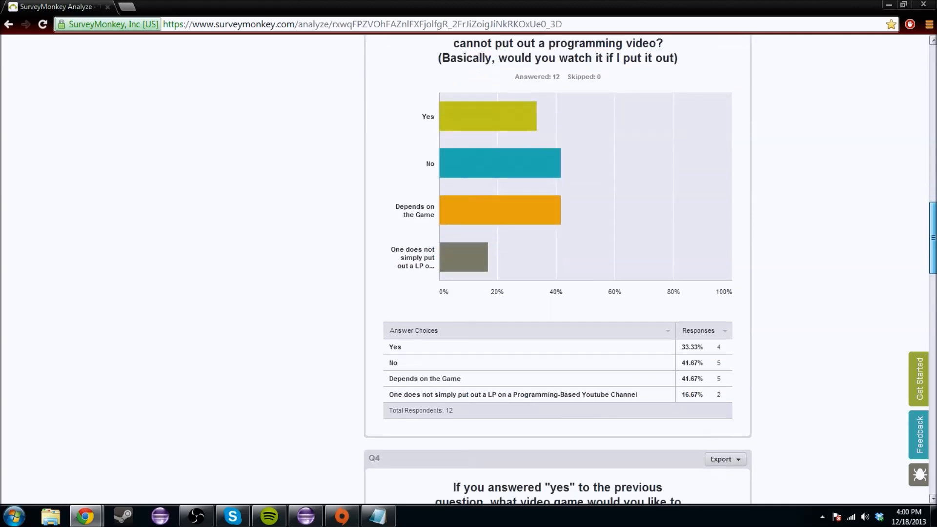
pyautogui.scroll(3)
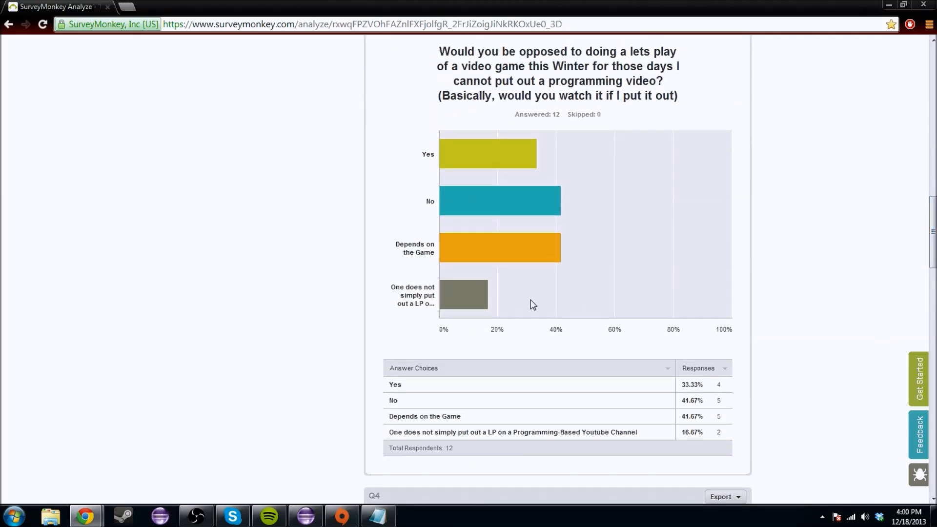
pyautogui.moveTo(469, 301)
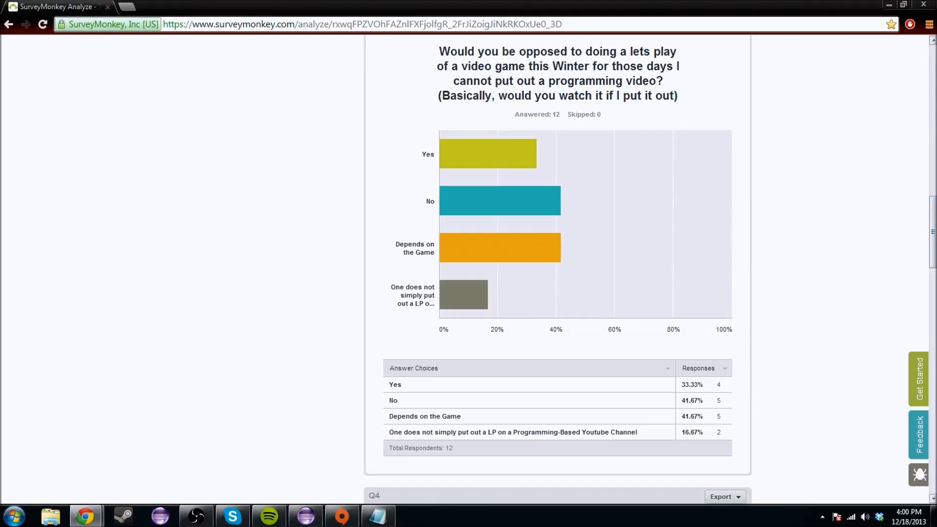
# Scroll through Q4's seven game suggestions, including DayZ, Skyrim, an indie game and Action.
pyautogui.scroll(-3)
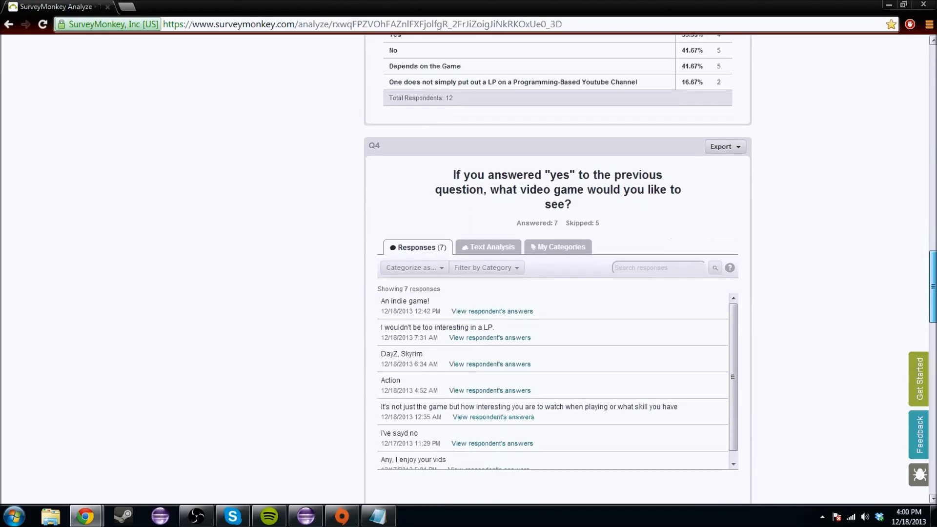
pyautogui.moveTo(900, 261)
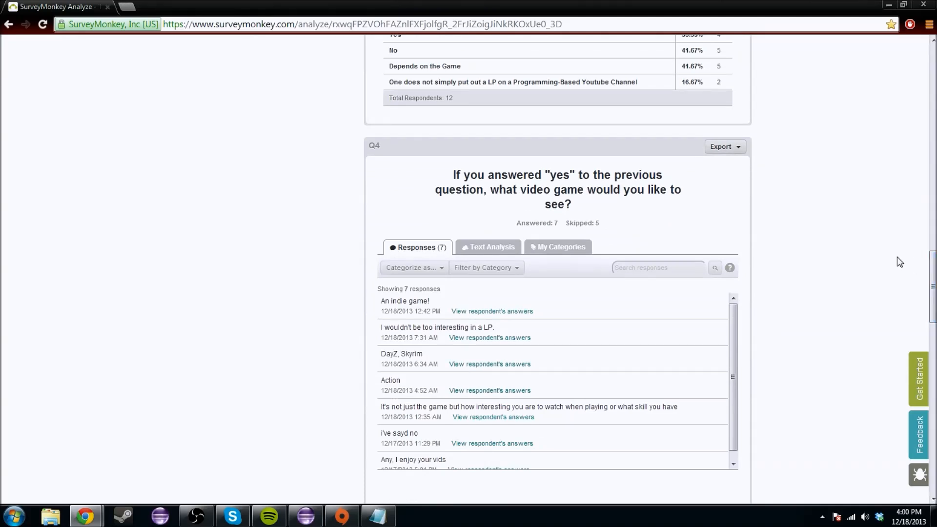
pyautogui.moveTo(884, 248)
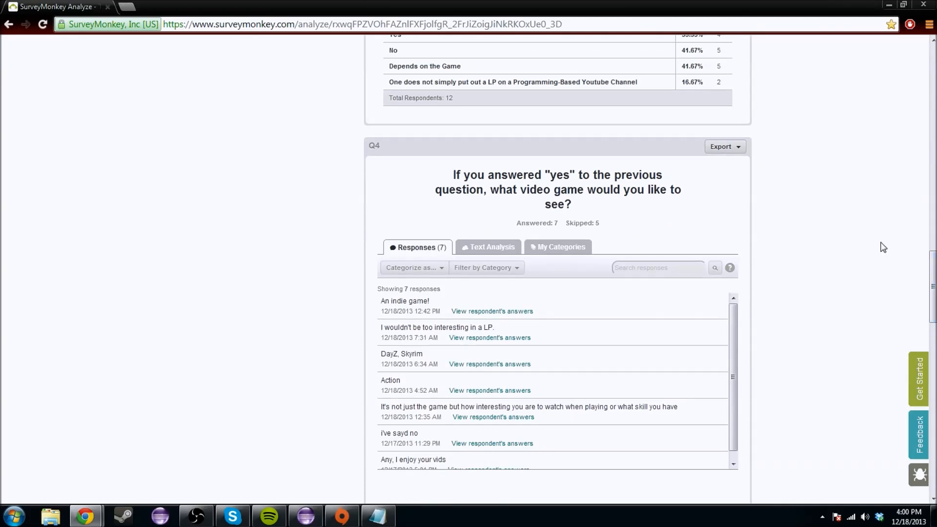
pyautogui.moveTo(451, 361)
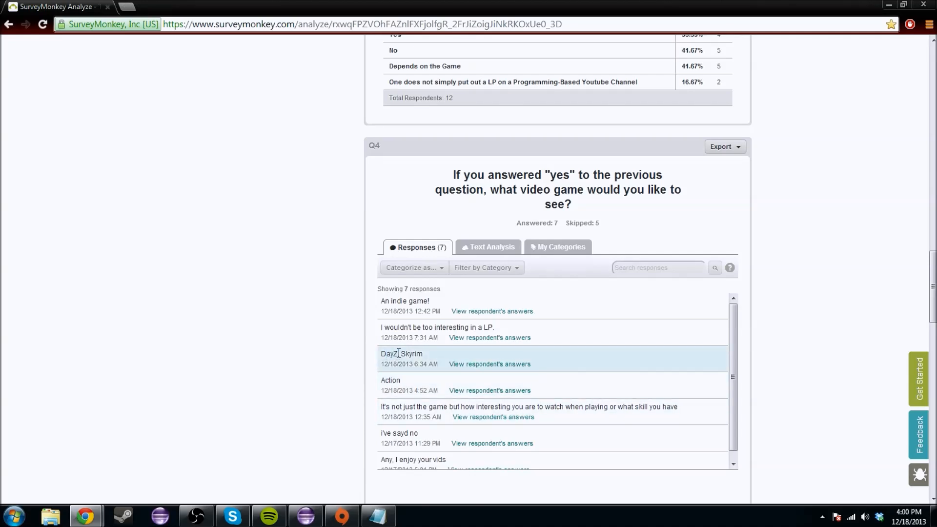
pyautogui.moveTo(404, 351)
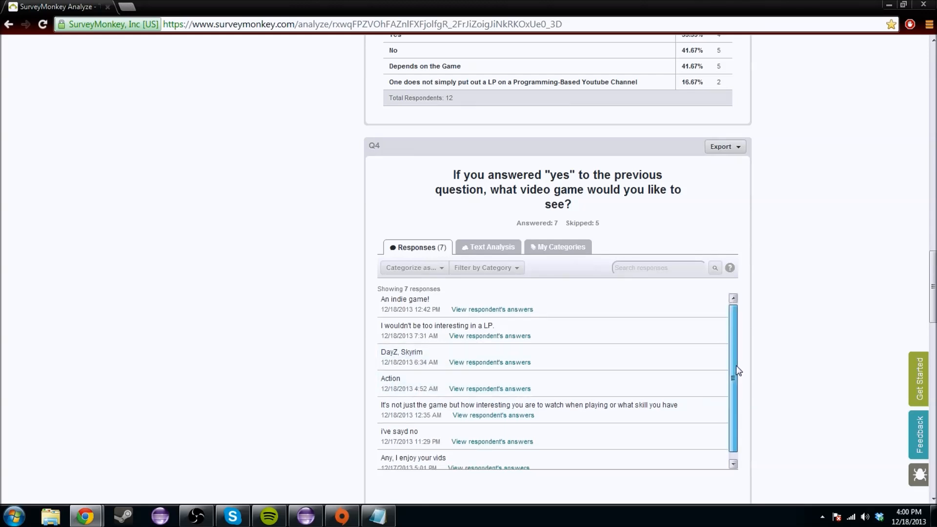
pyautogui.scroll(-3)
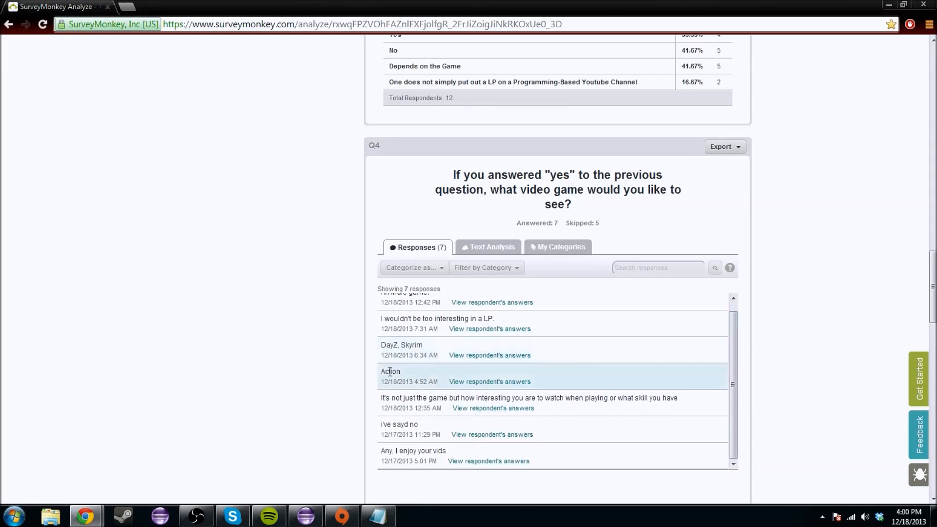
pyautogui.moveTo(399, 328)
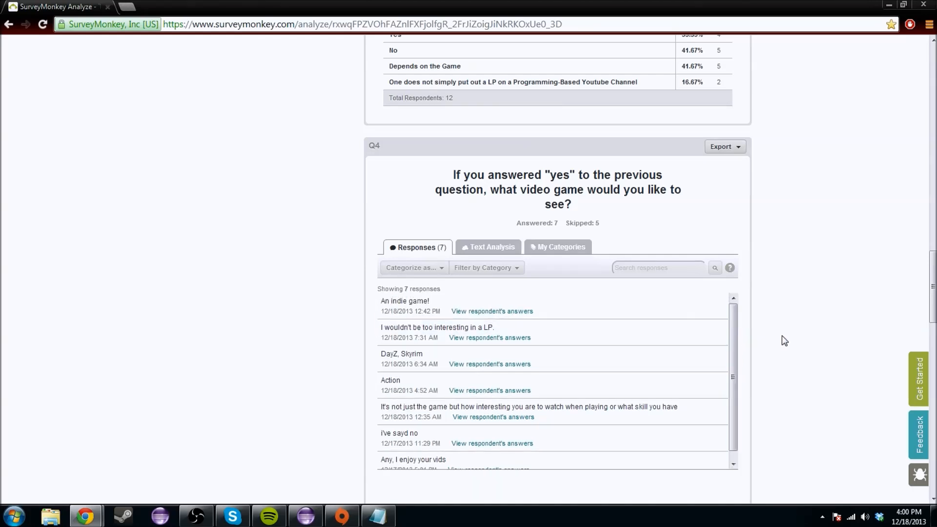
# Scroll to Q5's six answers, including Linux game-making, learning Java and networking.
pyautogui.scroll(-3)
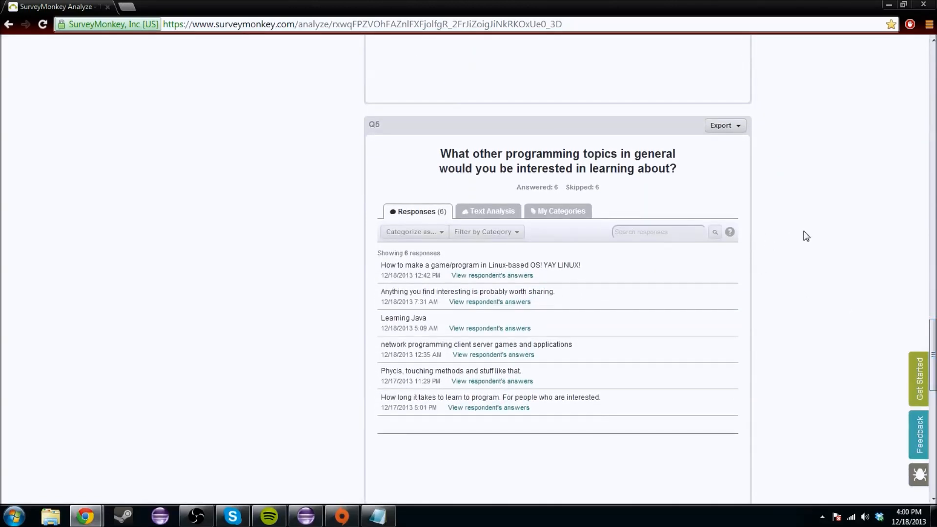
pyautogui.moveTo(879, 367)
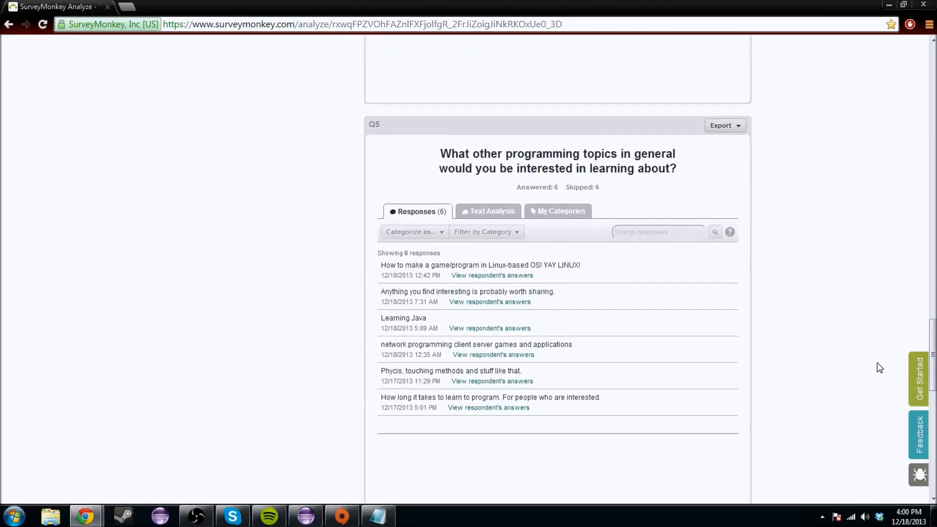
pyautogui.moveTo(735, 328)
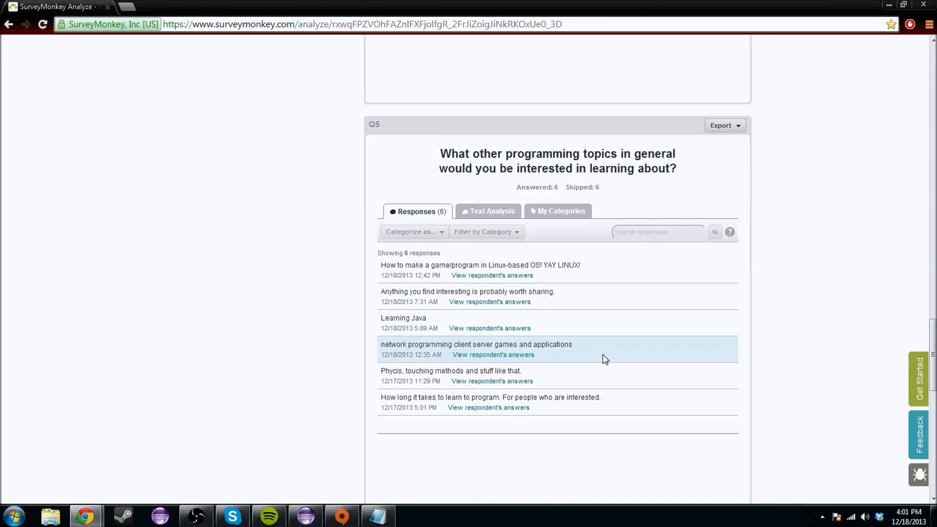
pyautogui.moveTo(929, 146)
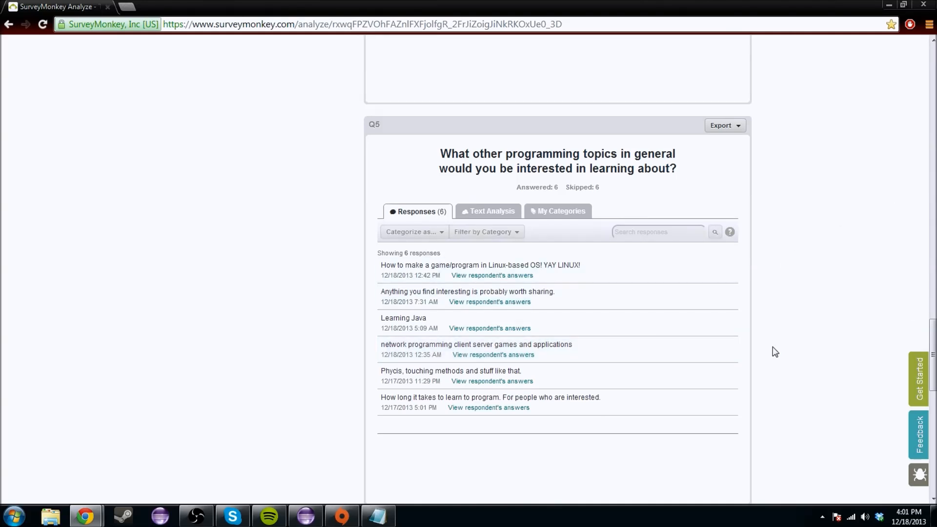
pyautogui.moveTo(568, 388)
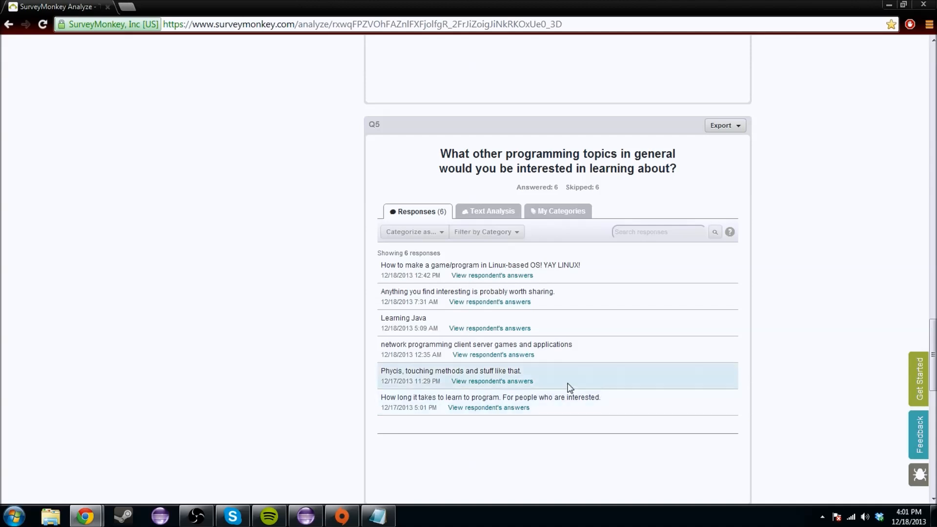
pyautogui.moveTo(581, 382)
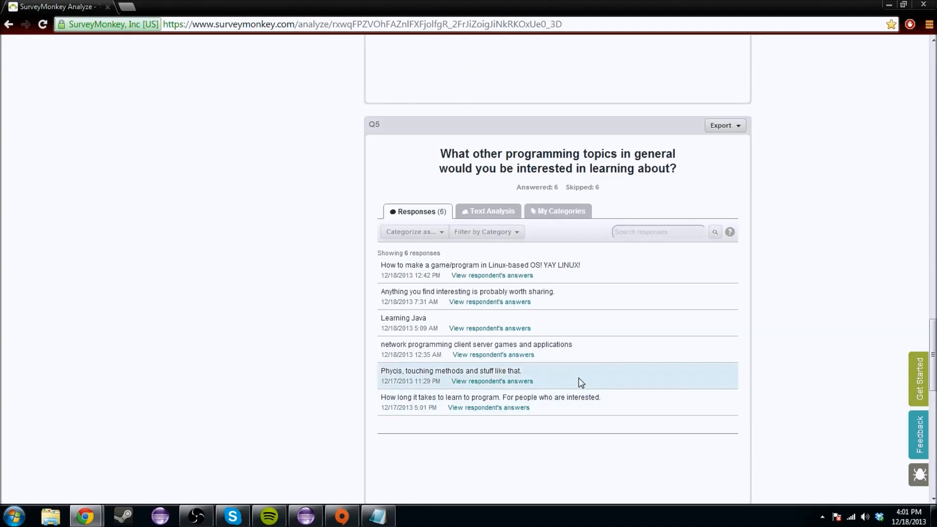
pyautogui.moveTo(637, 416)
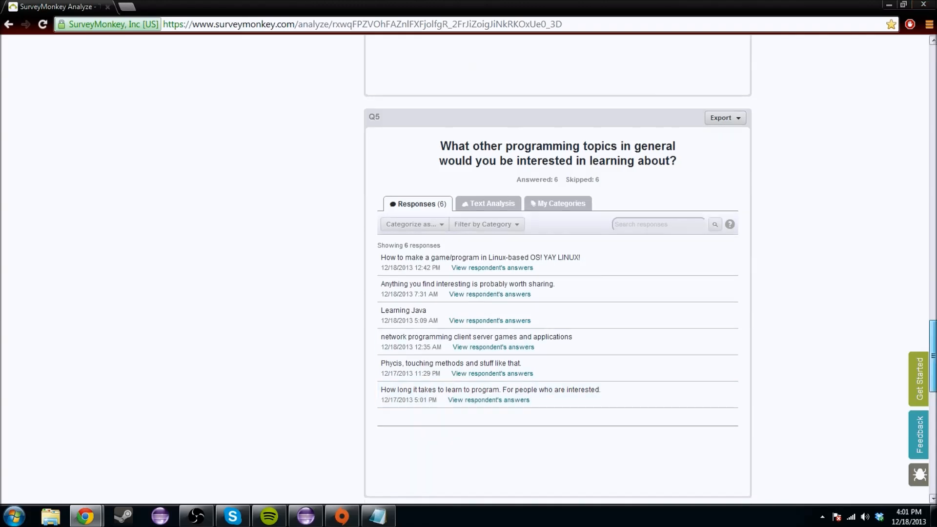
# Scroll Q6's eight 500-subscriber celebration ideas down to the live coding stream suggestion.
pyautogui.scroll(-3)
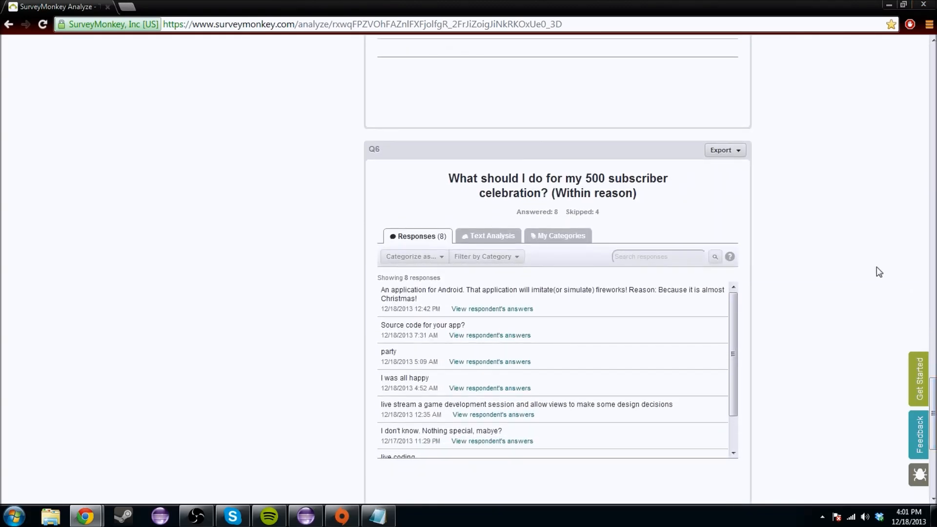
pyautogui.moveTo(833, 269)
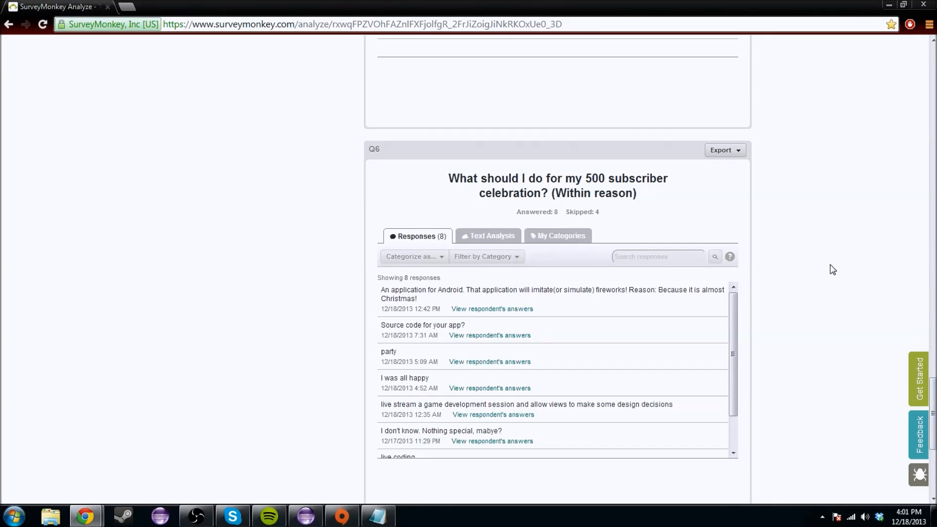
pyautogui.moveTo(848, 298)
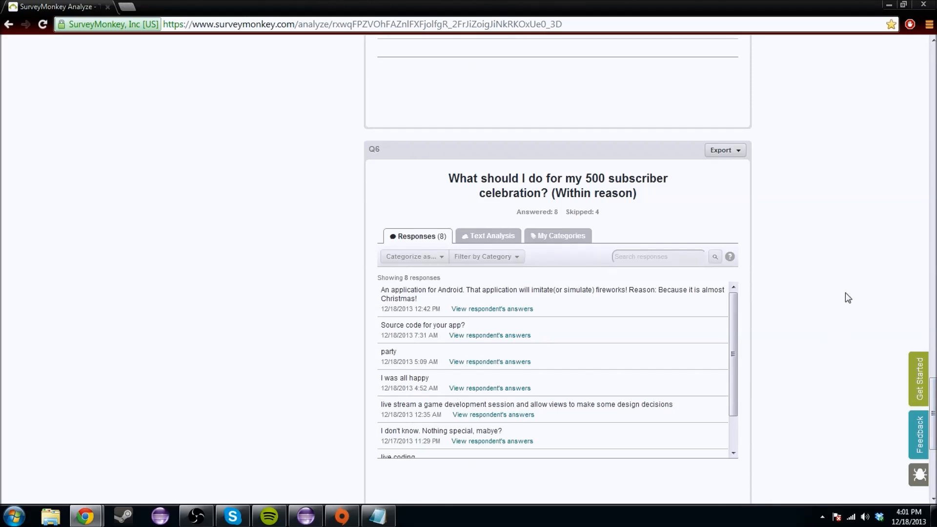
pyautogui.scroll(-3)
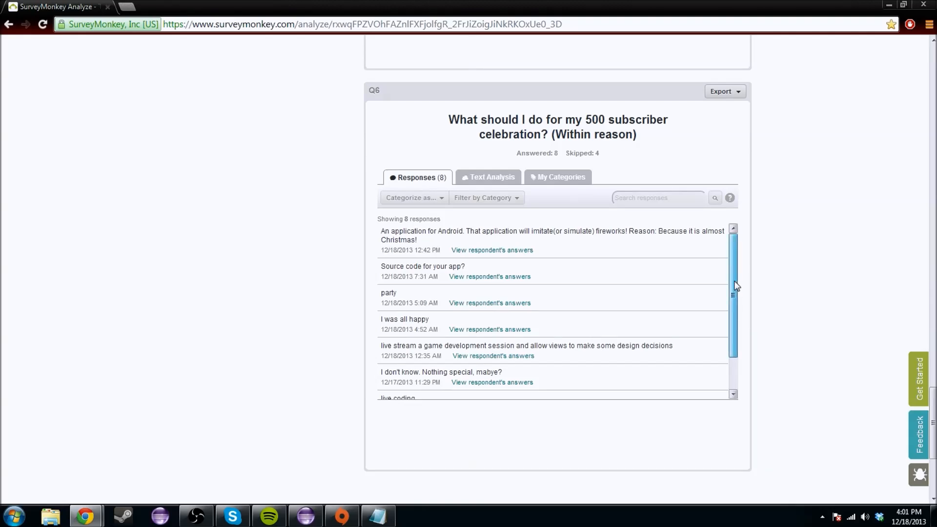
pyautogui.scroll(-3)
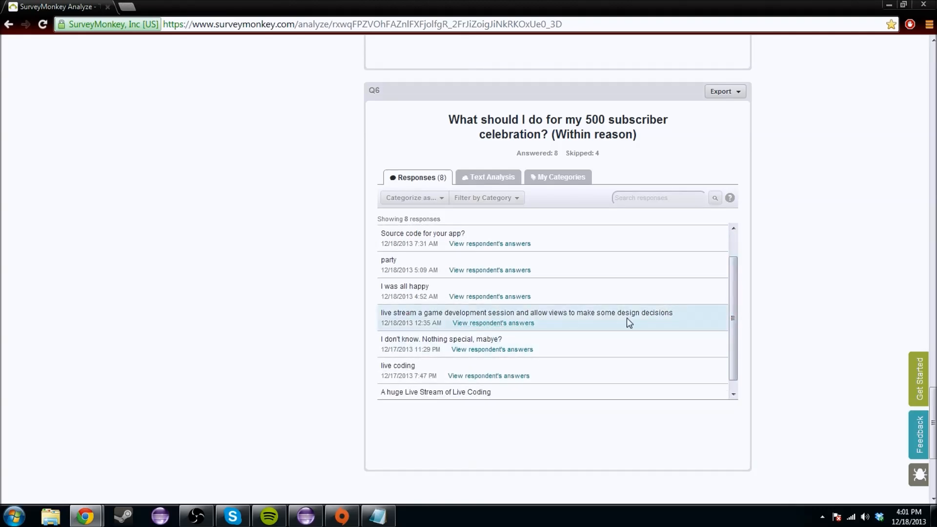
pyautogui.scroll(-3)
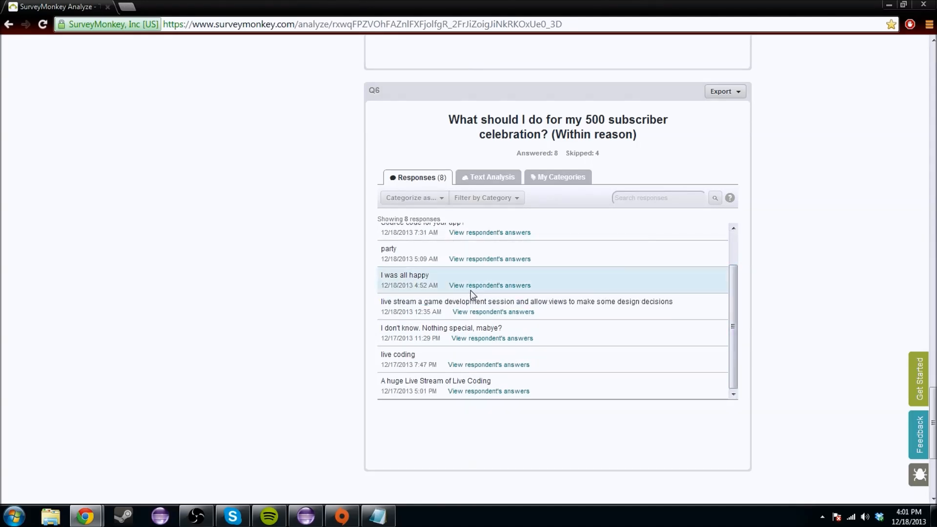
pyautogui.moveTo(590, 333)
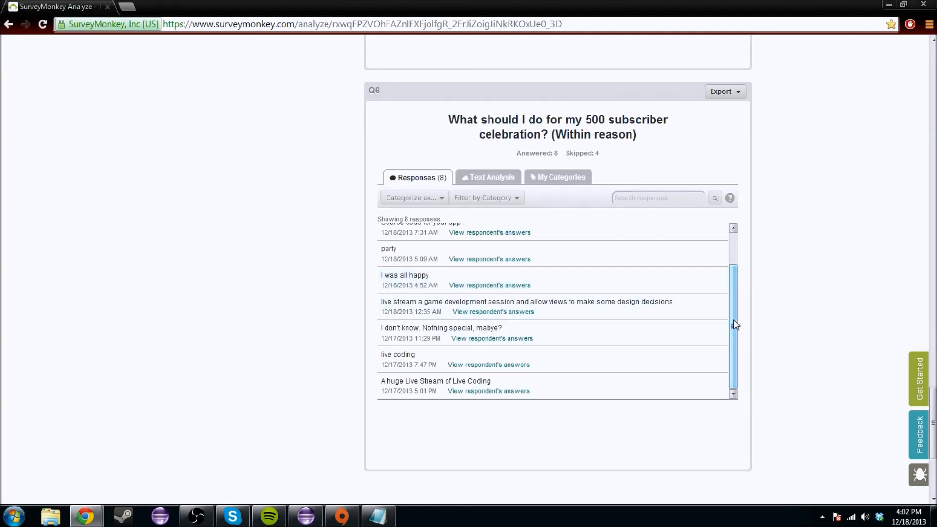
pyautogui.moveTo(711, 322)
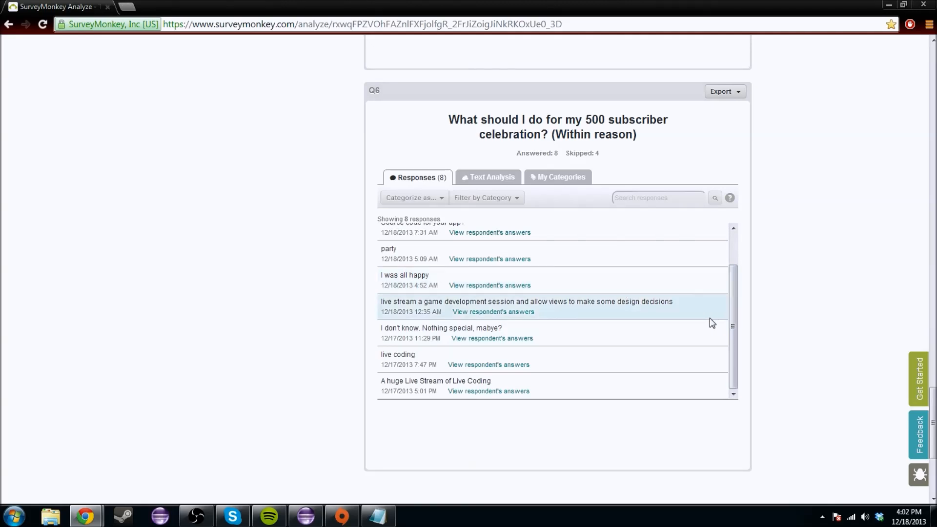
pyautogui.moveTo(716, 323)
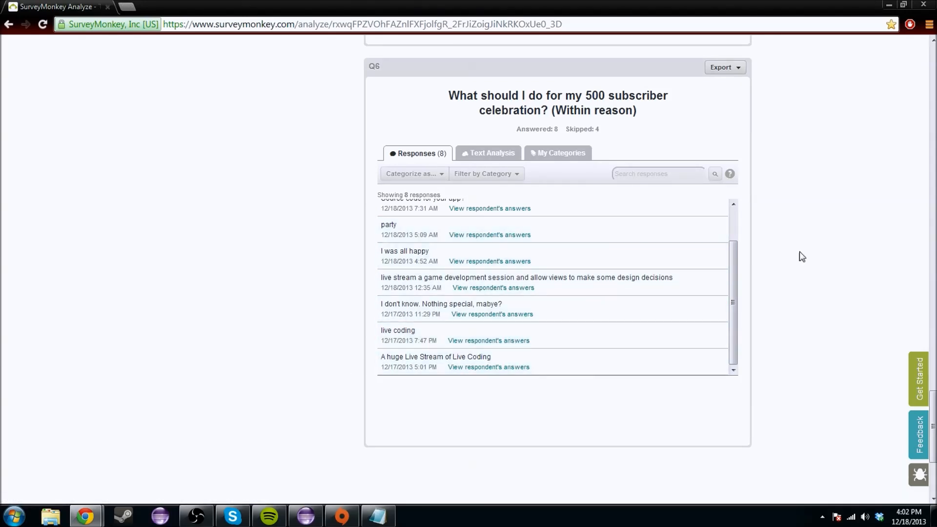
pyautogui.scroll(-3)
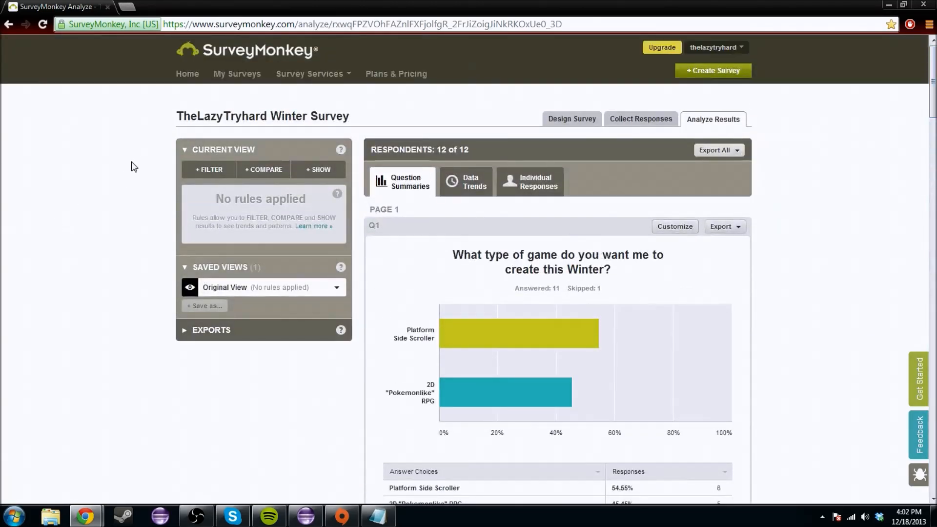
pyautogui.moveTo(127, 250)
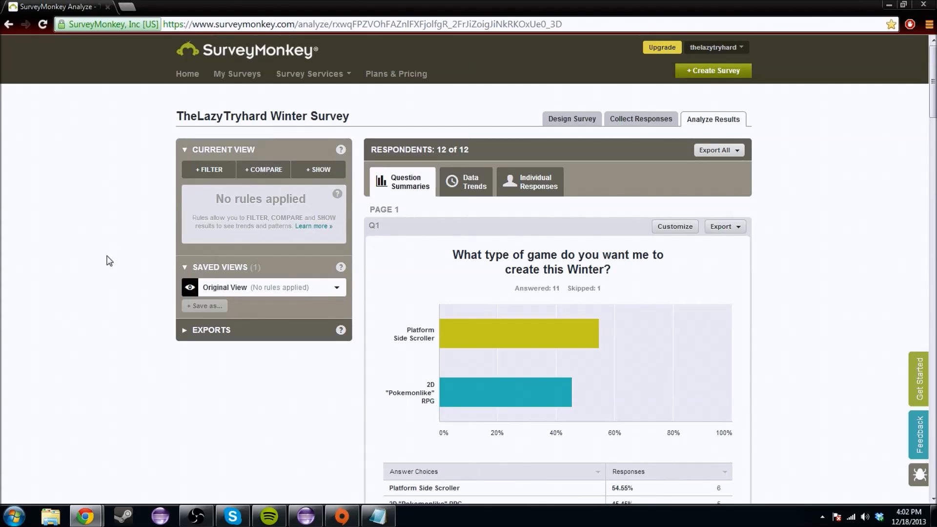
pyautogui.moveTo(114, 303)
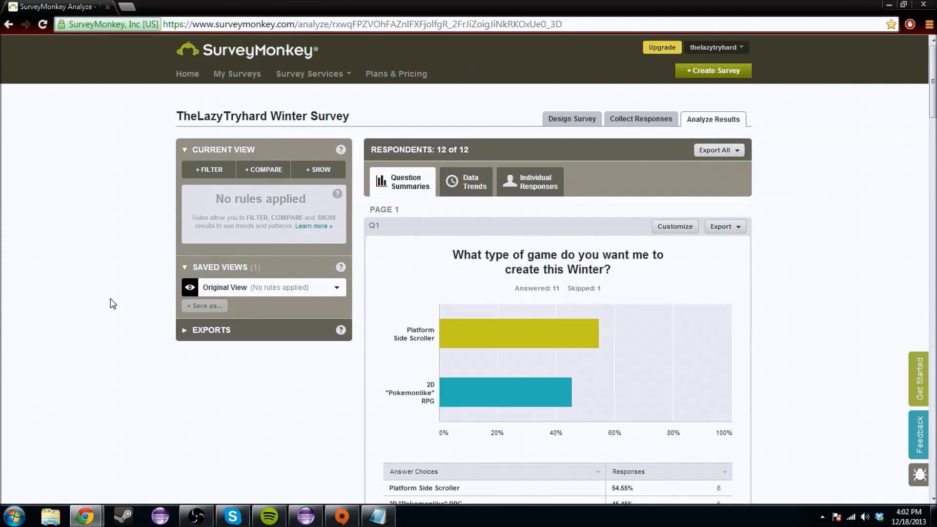
# Scroll past Q1's game-type totals (6 vs 5 of 11) to Q2's nine Libgdx answers.
pyautogui.scroll(-3)
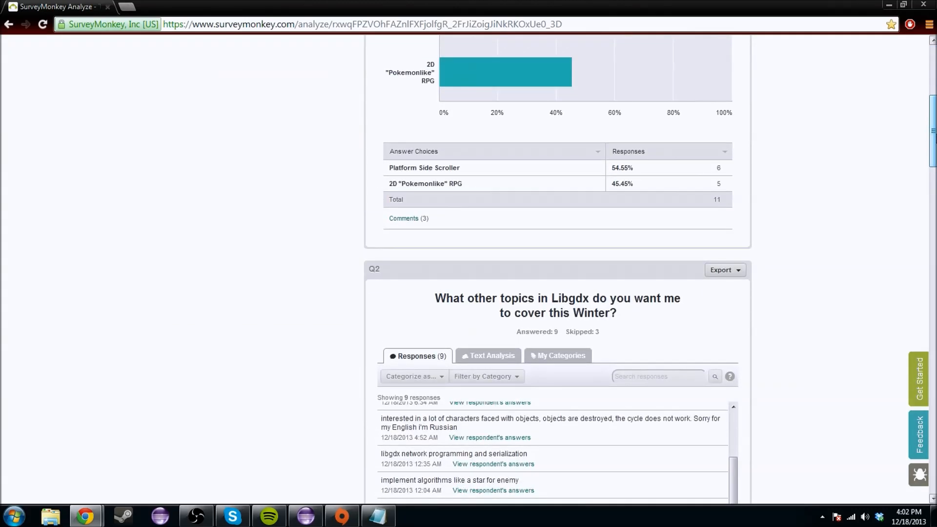
pyautogui.scroll(-3)
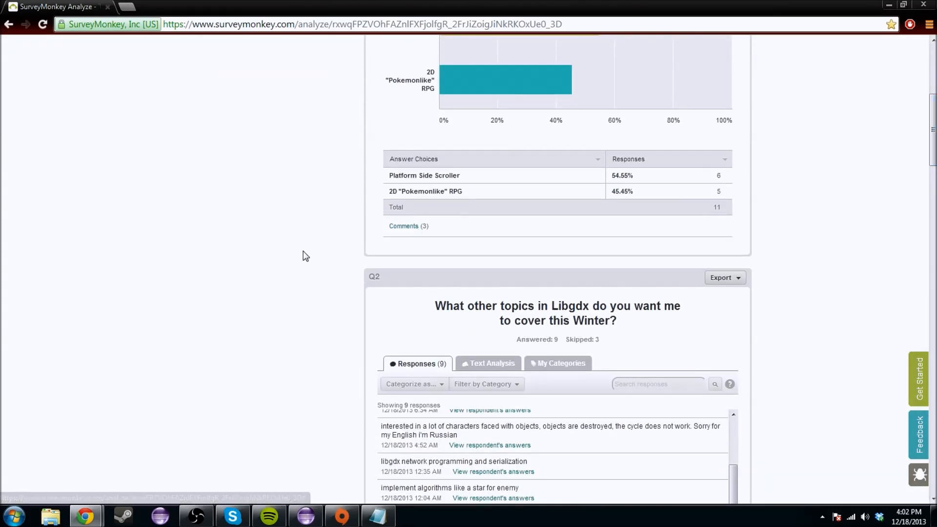